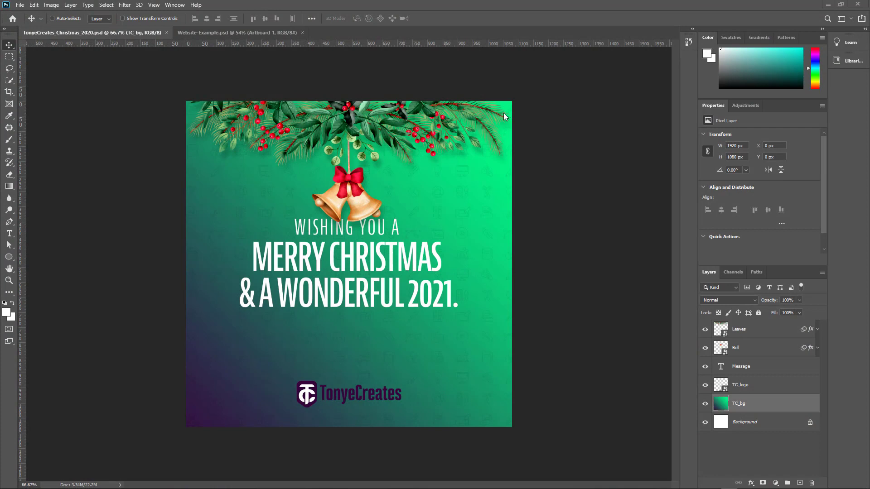
{"action": "mouse_move", "coordinate": [449, 99]}
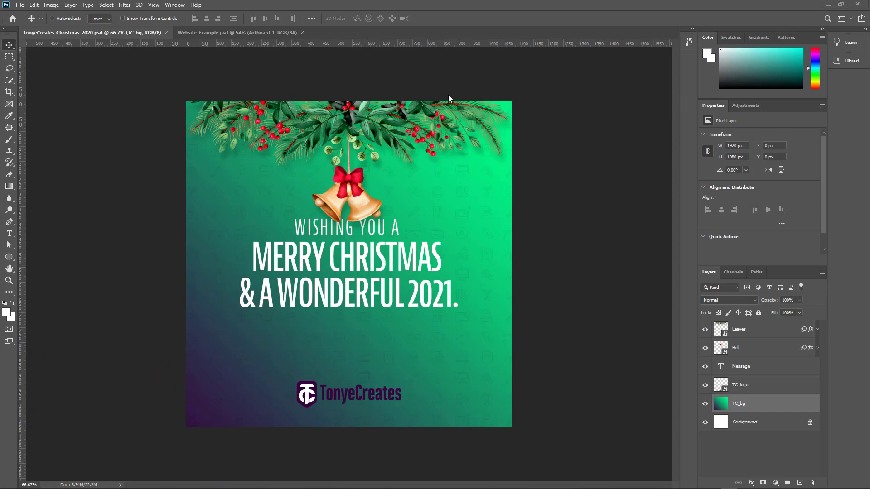
{"action": "mouse_move", "coordinate": [19, 5]}
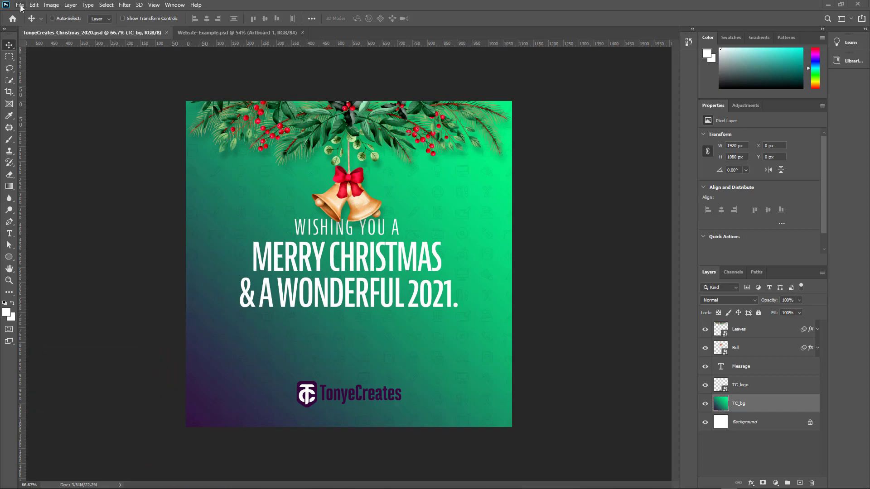
Step: Review the File menu commands for the image asset generation option
{"action": "left_click", "coordinate": [20, 5]}
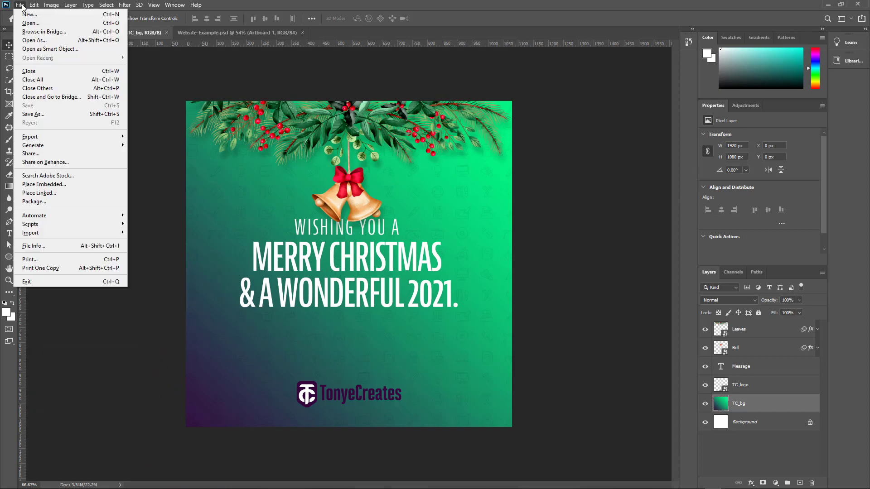
{"action": "mouse_move", "coordinate": [33, 145]}
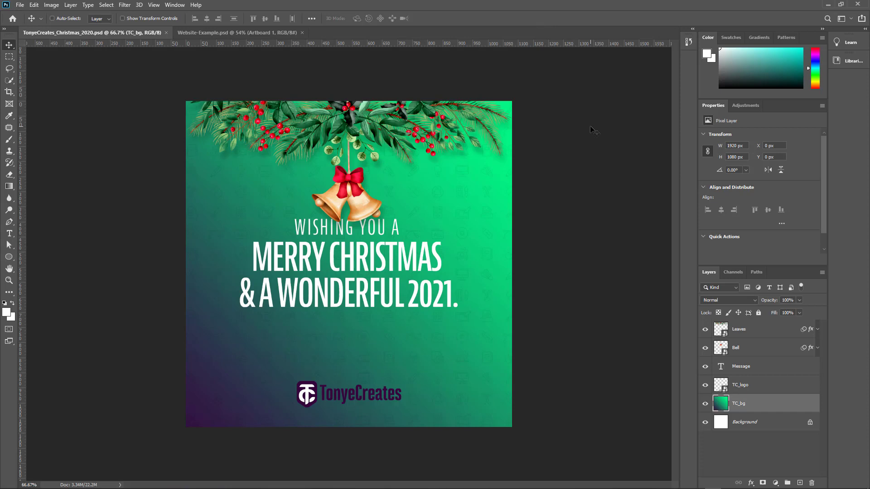
{"action": "mouse_move", "coordinate": [589, 192]}
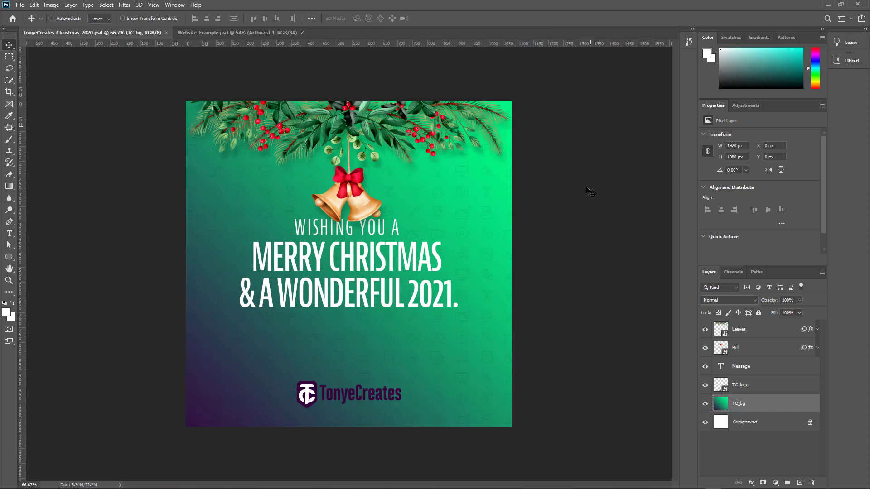
{"action": "mouse_move", "coordinate": [469, 206]}
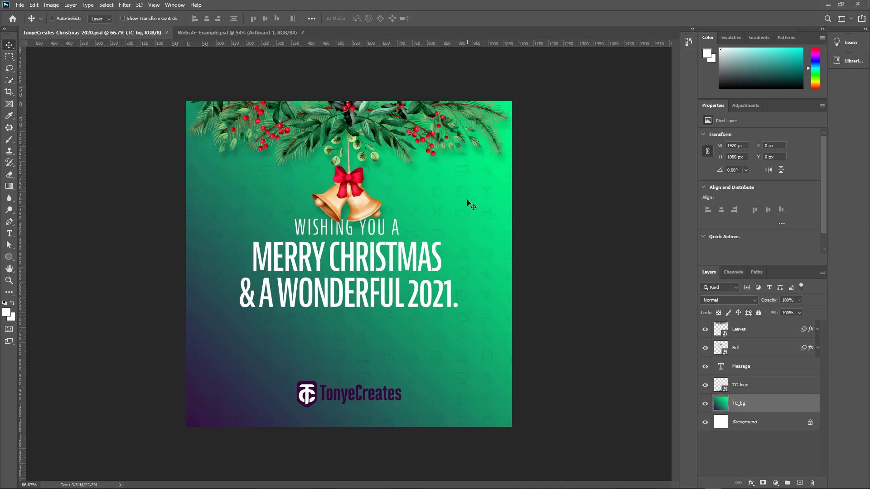
{"action": "mouse_move", "coordinate": [309, 195]}
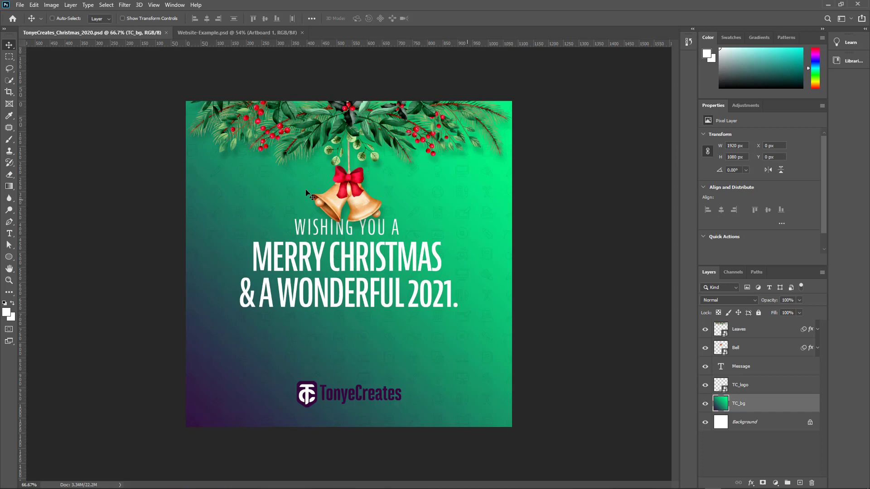
{"action": "mouse_move", "coordinate": [369, 199]}
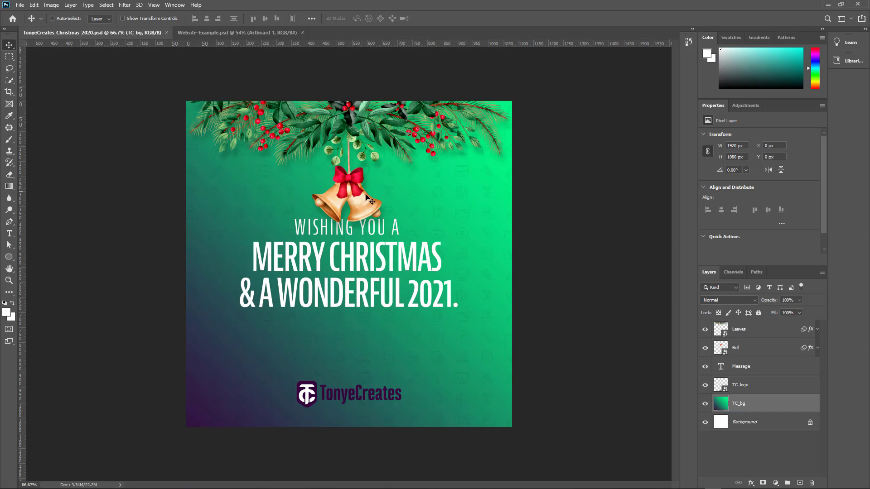
{"action": "mouse_move", "coordinate": [376, 205]}
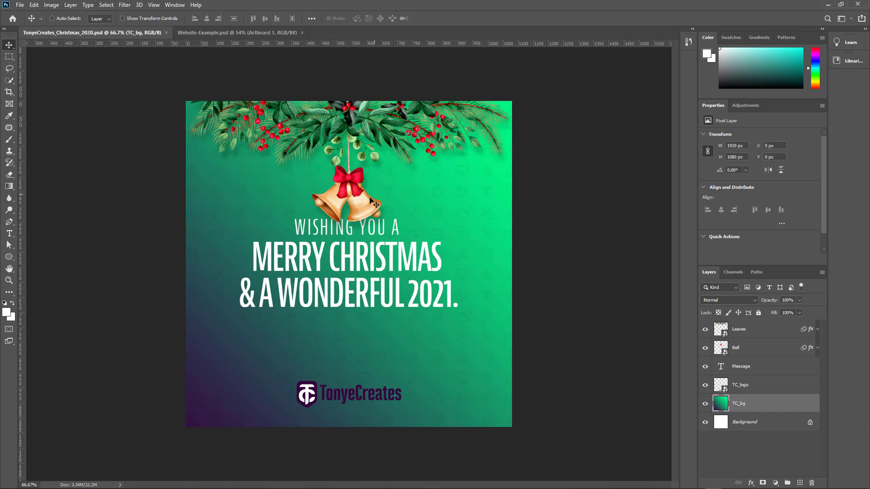
{"action": "mouse_move", "coordinate": [365, 212]}
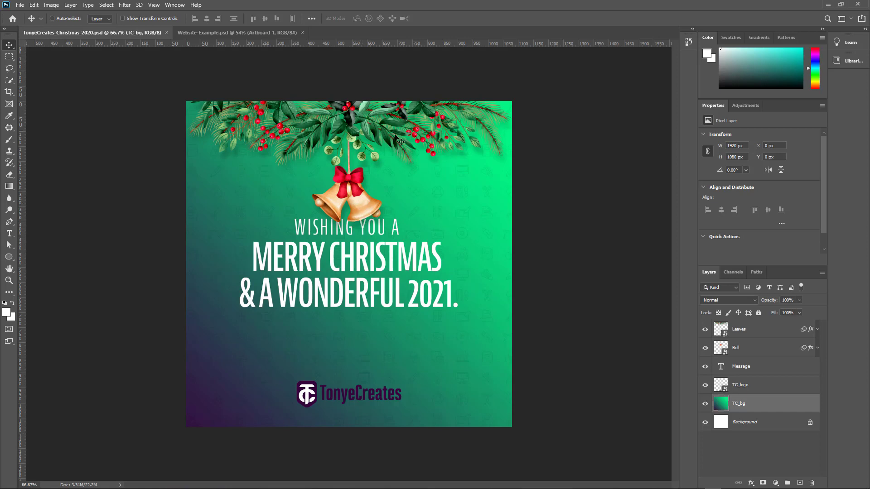
{"action": "mouse_move", "coordinate": [386, 327]}
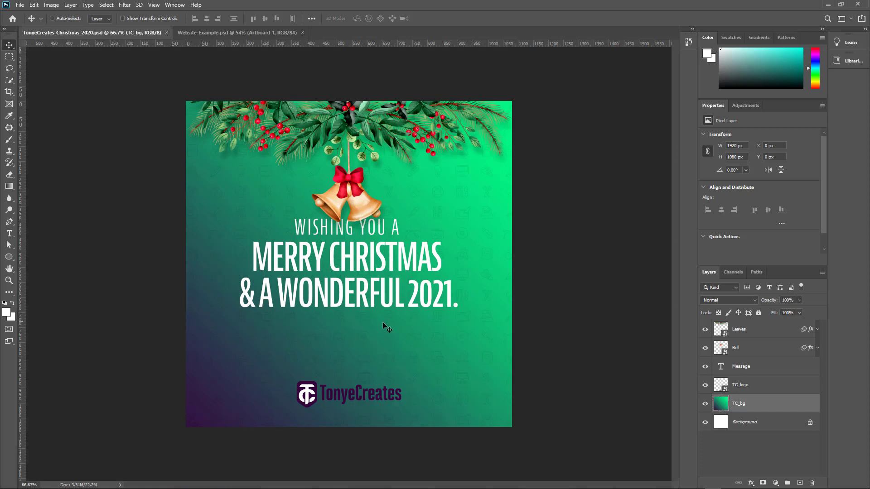
{"action": "mouse_move", "coordinate": [392, 321]}
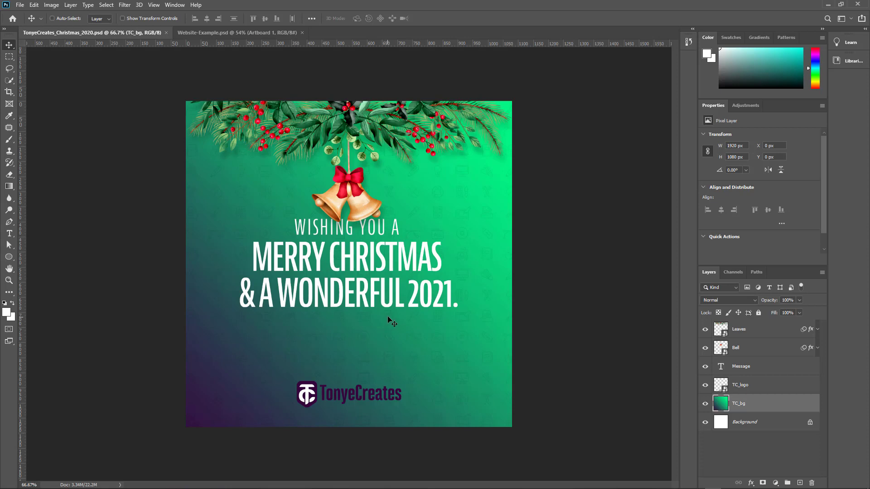
{"action": "mouse_move", "coordinate": [382, 264]}
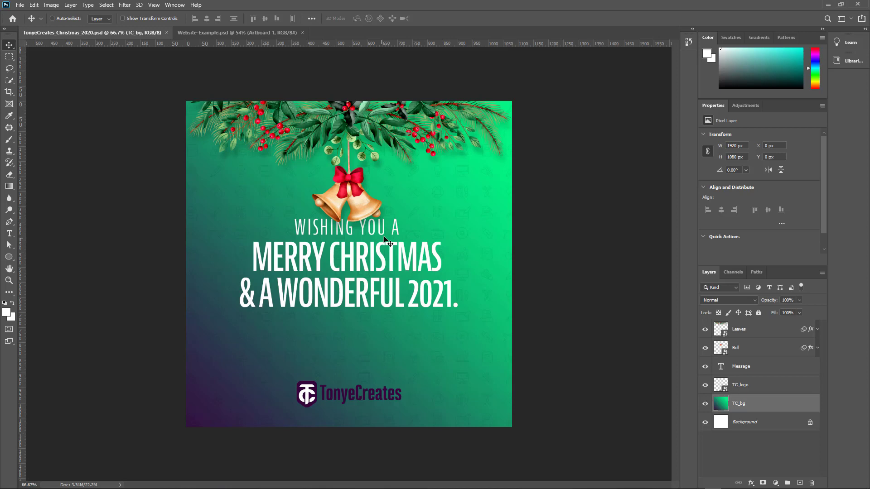
{"action": "left_click", "coordinate": [19, 4]}
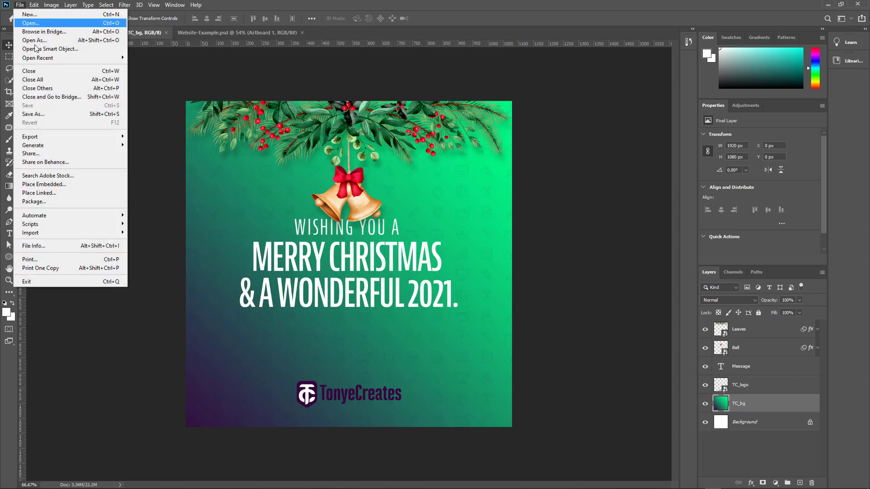
{"action": "mouse_move", "coordinate": [33, 145]}
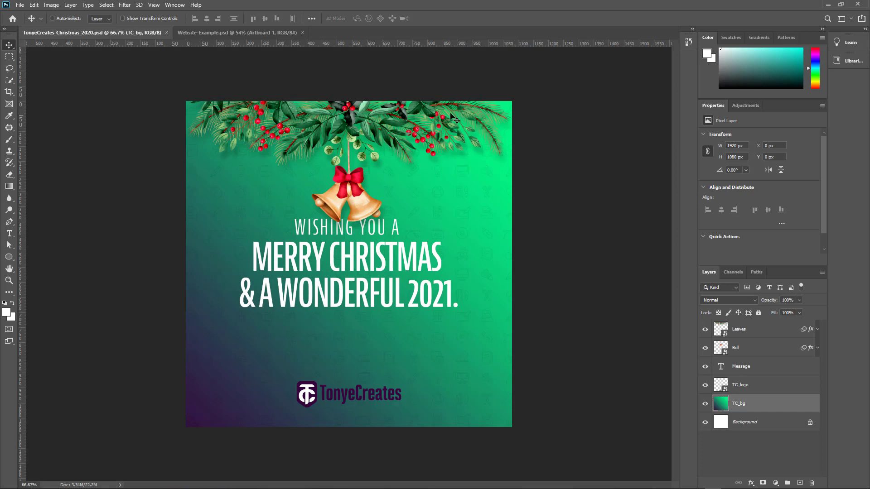
{"action": "mouse_move", "coordinate": [438, 128]}
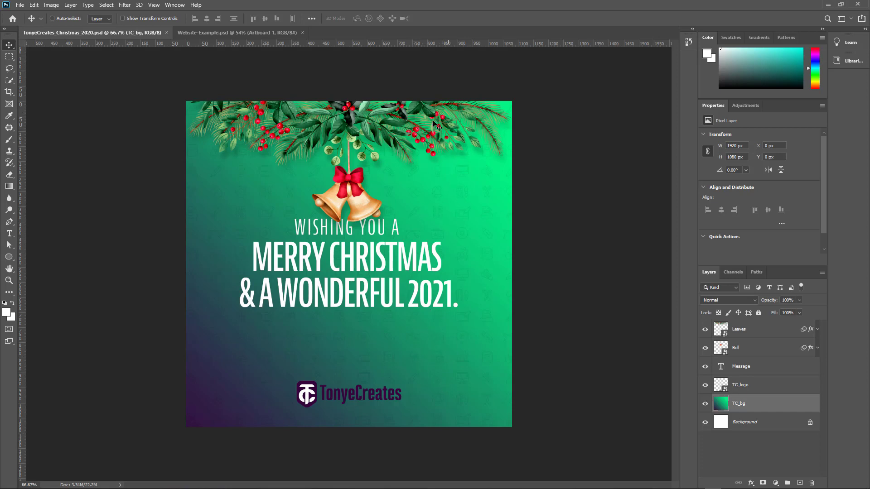
{"action": "mouse_move", "coordinate": [741, 327]}
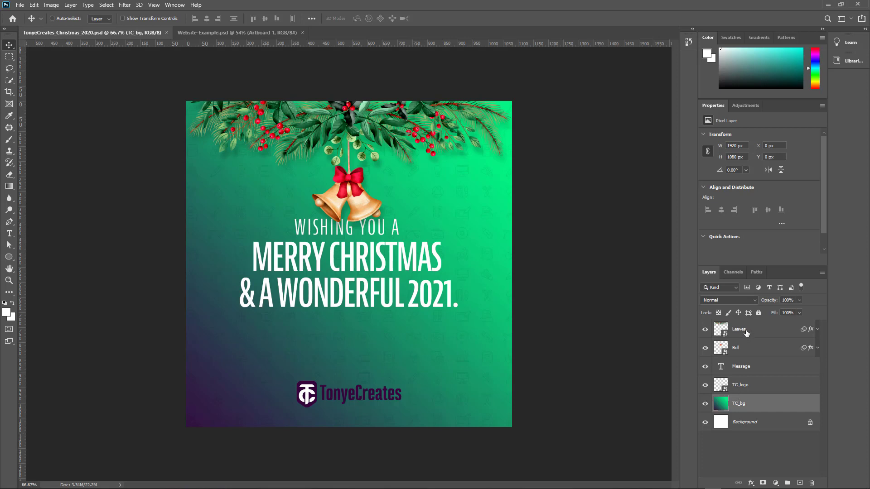
{"action": "mouse_move", "coordinate": [746, 355]}
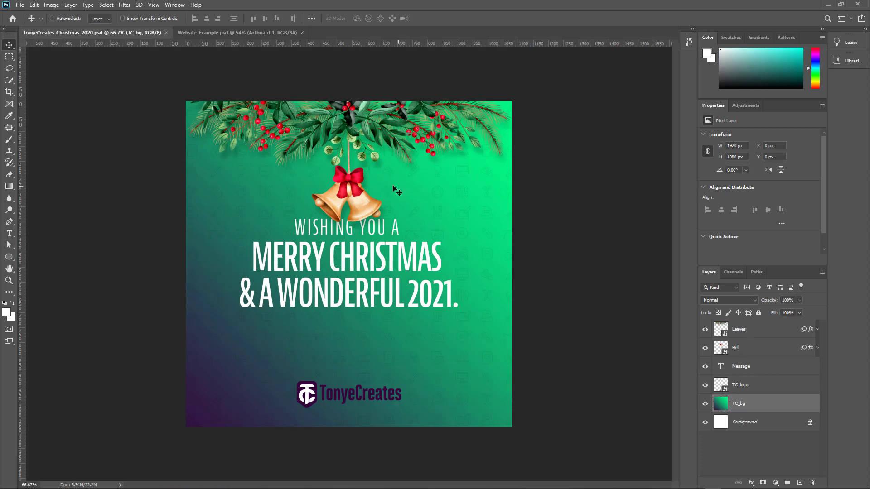
{"action": "mouse_move", "coordinate": [360, 193]}
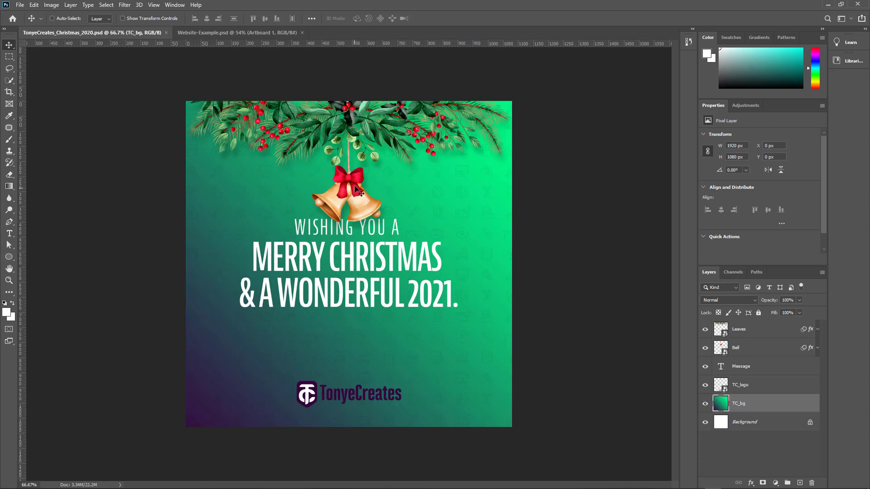
{"action": "mouse_move", "coordinate": [360, 174]}
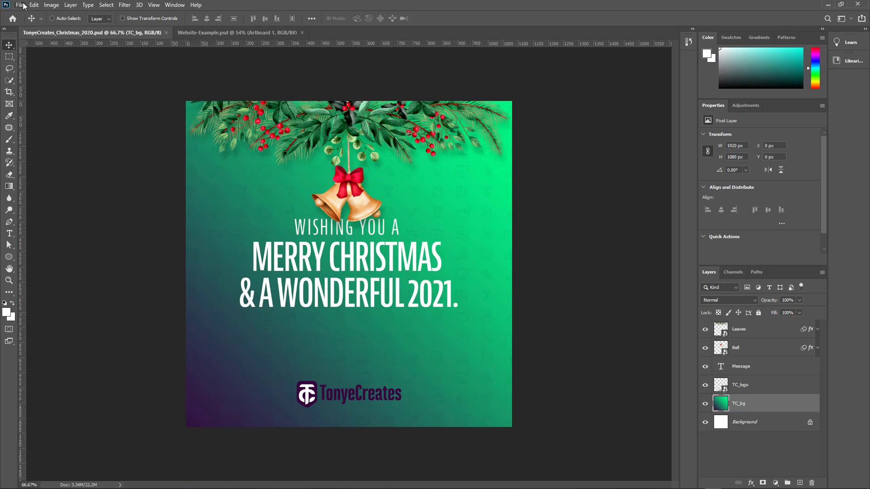
{"action": "left_click", "coordinate": [20, 5]}
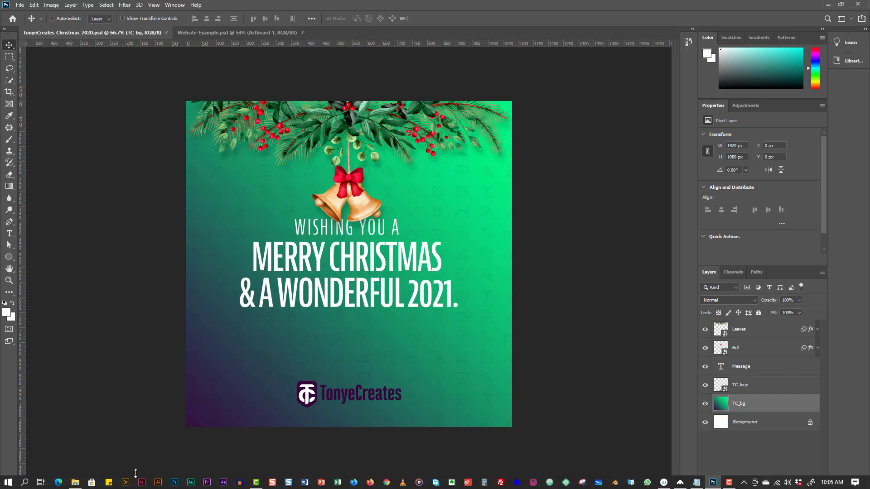
Step: Open TonyeCreates_Christmas_2020.psd from the Photos & Graphics folder in File Explorer
{"action": "left_click", "coordinate": [75, 482]}
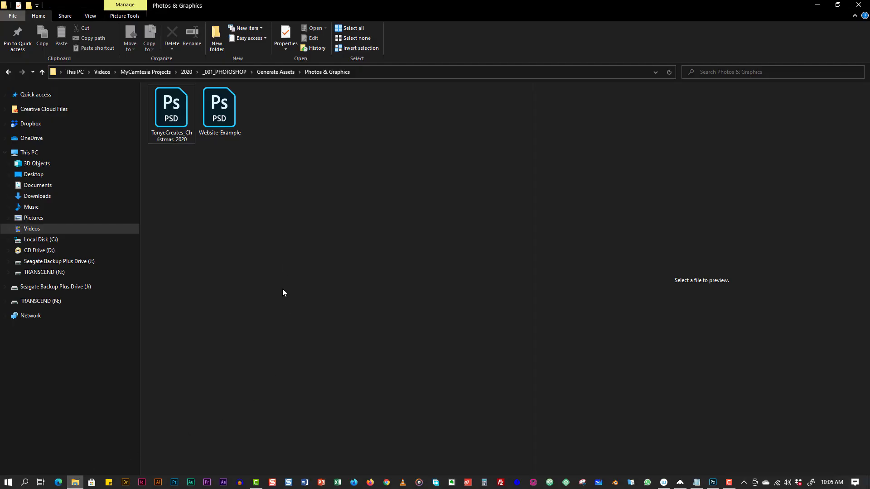
{"action": "left_click", "coordinate": [172, 108]}
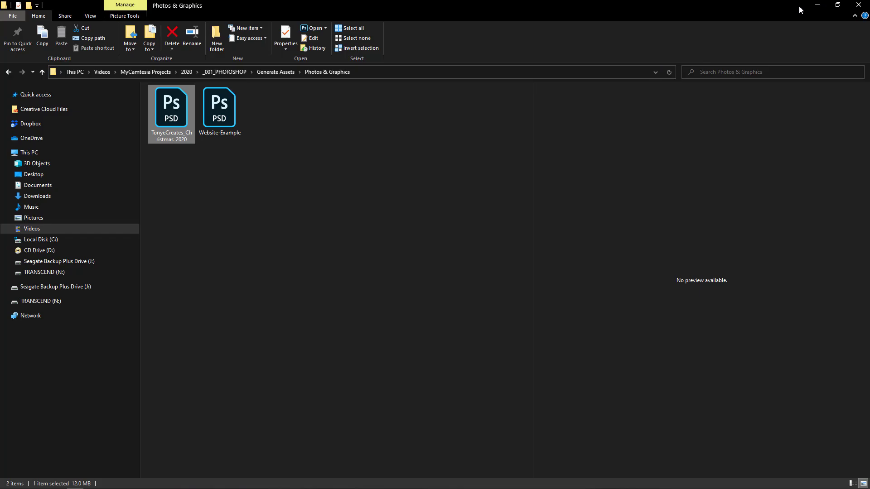
{"action": "double_click", "coordinate": [171, 103]}
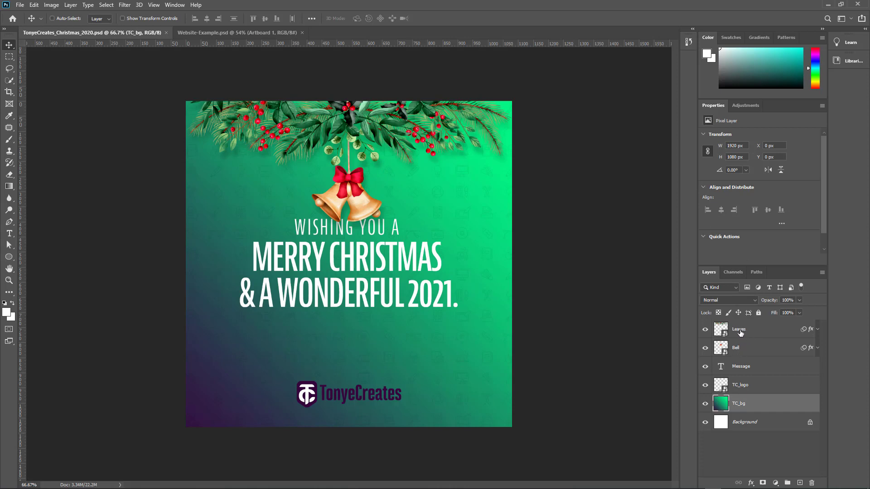
{"action": "mouse_move", "coordinate": [741, 400]}
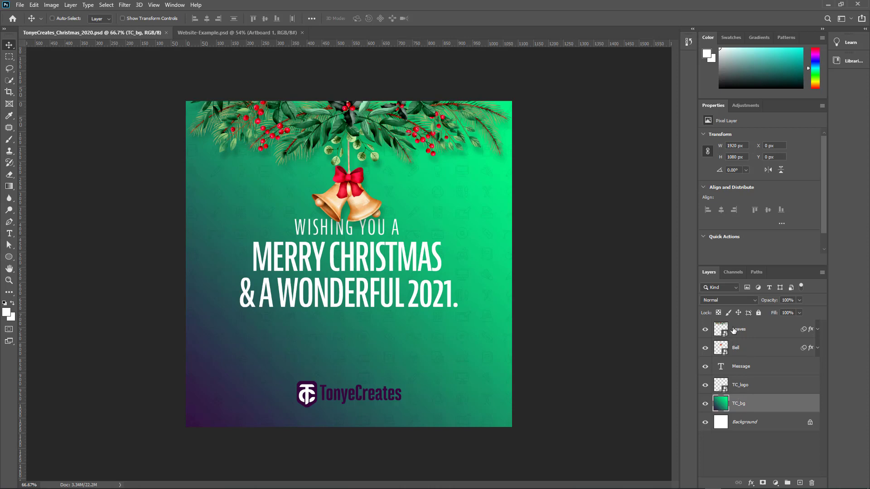
{"action": "mouse_move", "coordinate": [738, 329]}
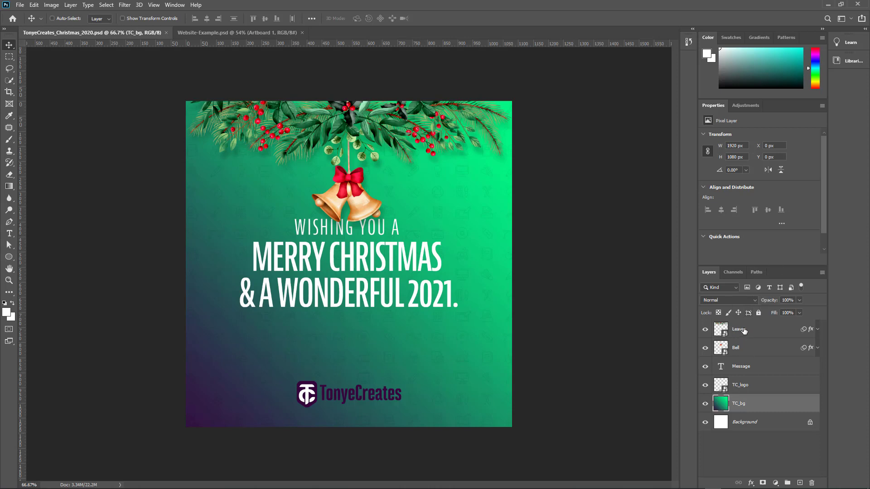
Step: Check the Leaves layer by toggling its visibility, then rename it to Leaves.png
{"action": "double_click", "coordinate": [740, 329]}
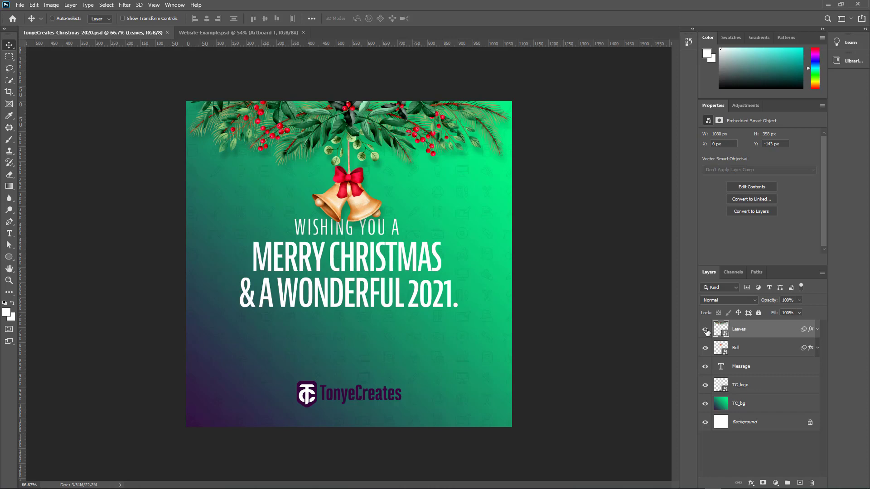
{"action": "left_click", "coordinate": [705, 332]}
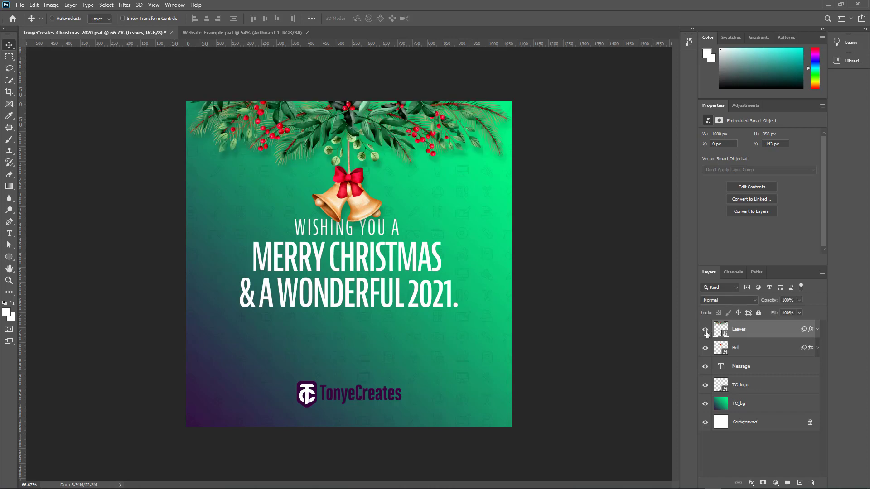
{"action": "left_click", "coordinate": [705, 332]}
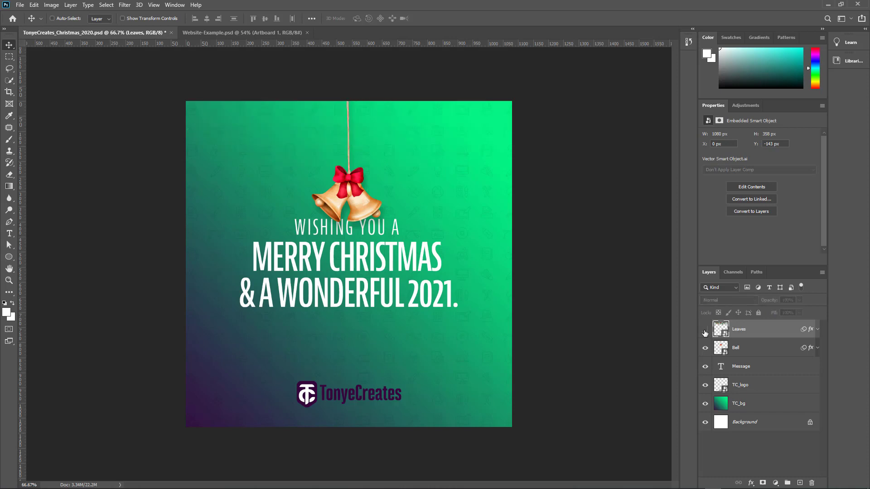
{"action": "left_click", "coordinate": [705, 329]}
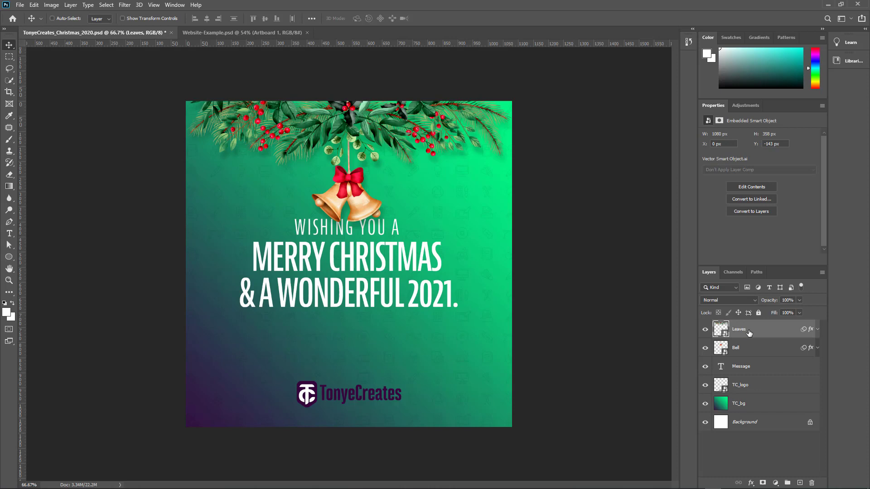
{"action": "mouse_move", "coordinate": [746, 332]}
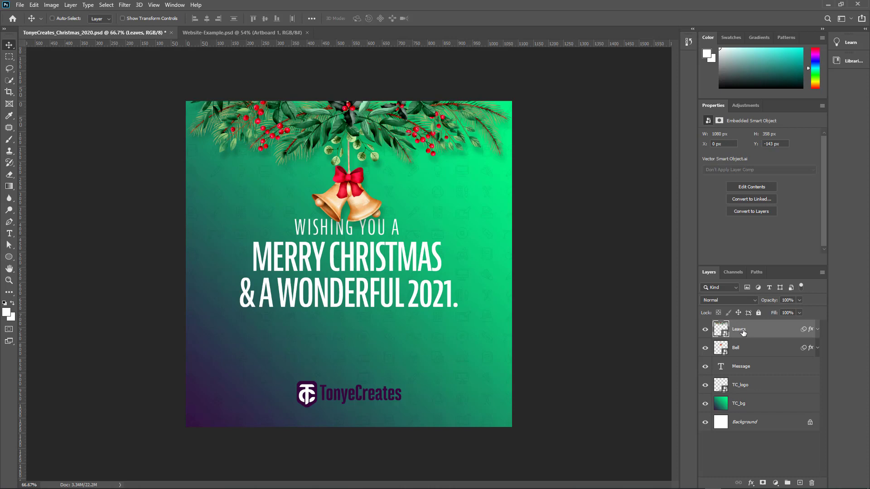
{"action": "double_click", "coordinate": [740, 329]}
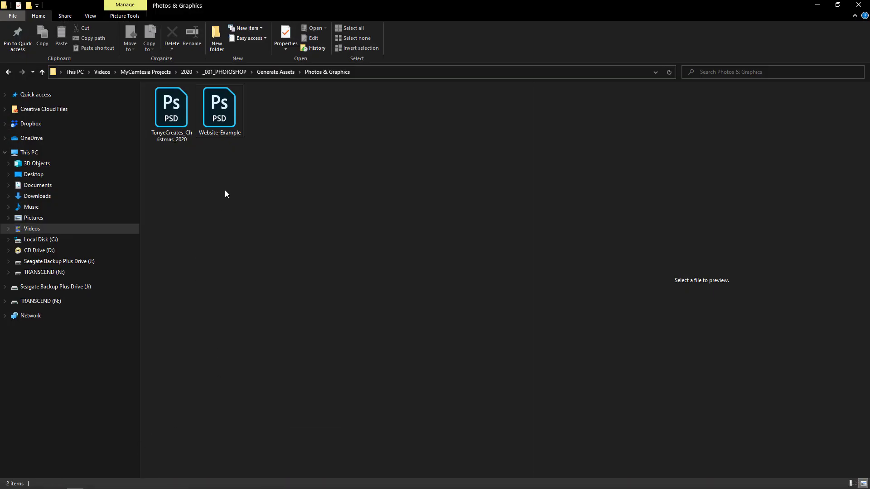
Step: Return to the project folder and open the generated TonyeCreates_Christmas_2020-assets folder
{"action": "right_click", "coordinate": [225, 194]}
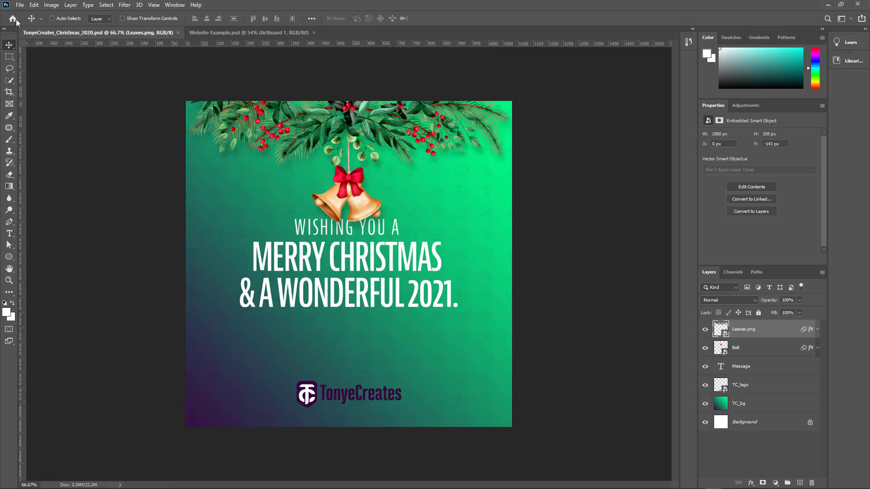
{"action": "left_click", "coordinate": [19, 5]}
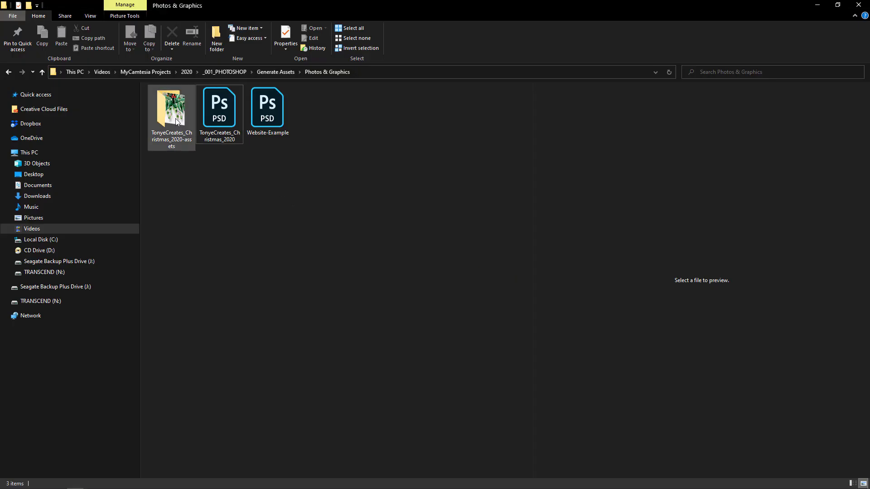
{"action": "mouse_move", "coordinate": [173, 107]}
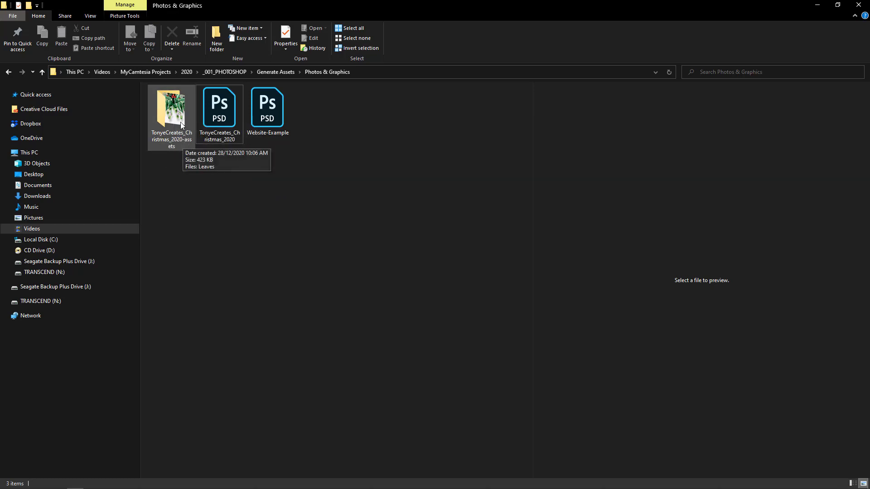
{"action": "double_click", "coordinate": [171, 108]}
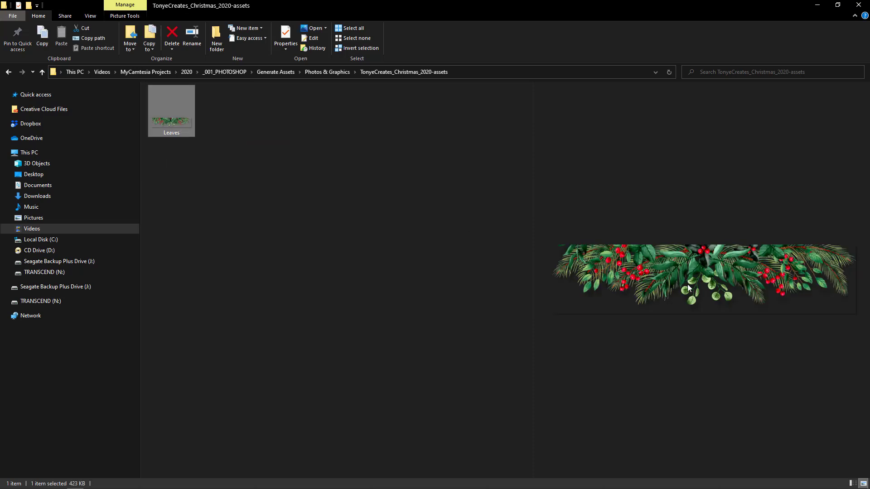
{"action": "mouse_move", "coordinate": [742, 274]}
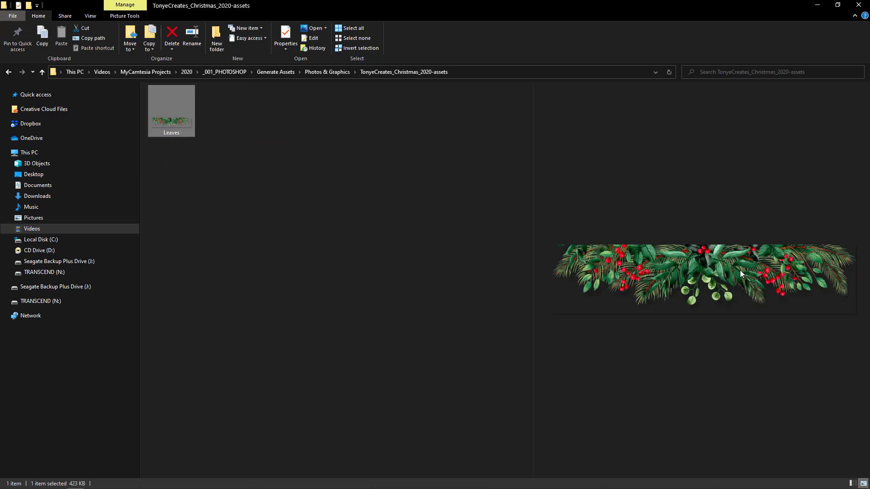
{"action": "mouse_move", "coordinate": [348, 217]}
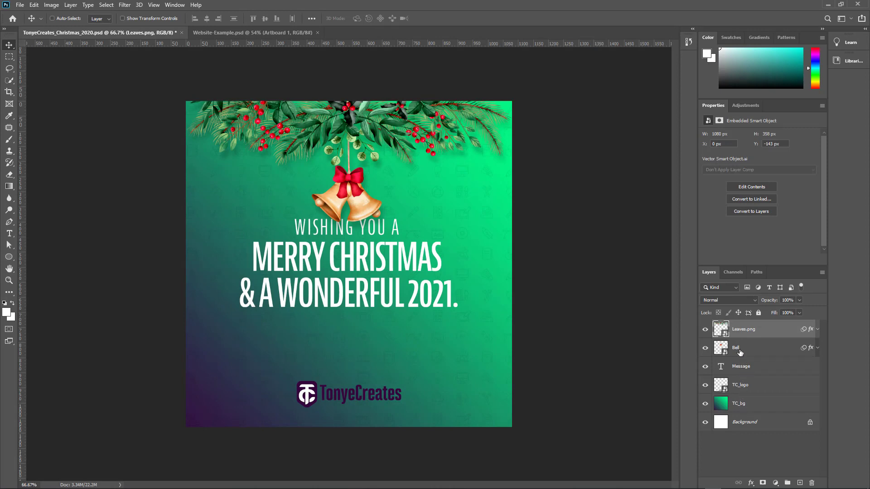
Step: Rename the Bell and Message layers with .png extensions
{"action": "left_click", "coordinate": [741, 347]}
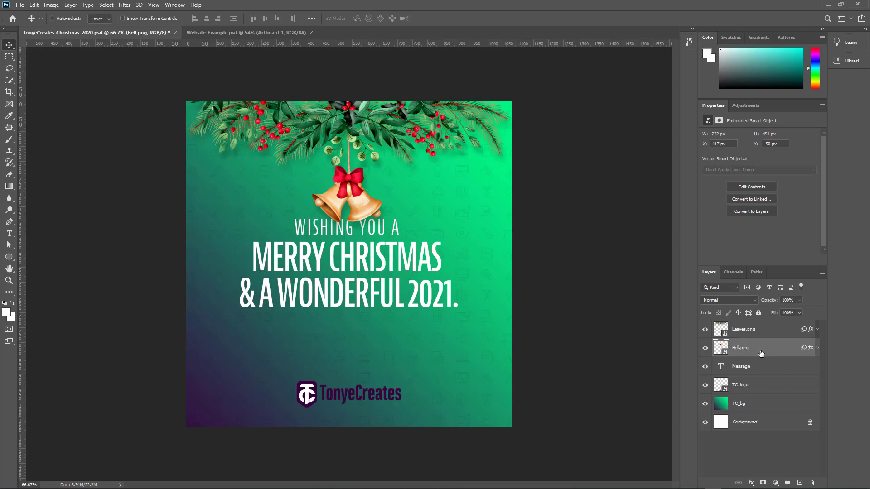
{"action": "mouse_move", "coordinate": [746, 370]}
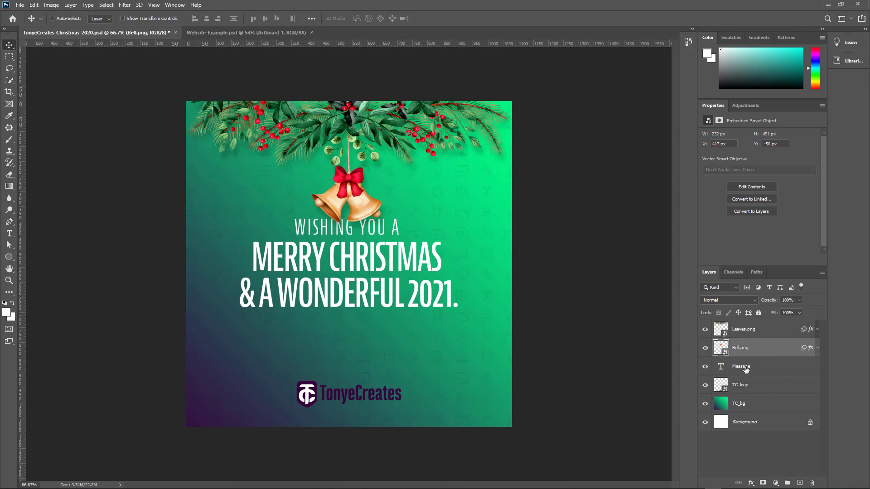
{"action": "left_click", "coordinate": [741, 366]}
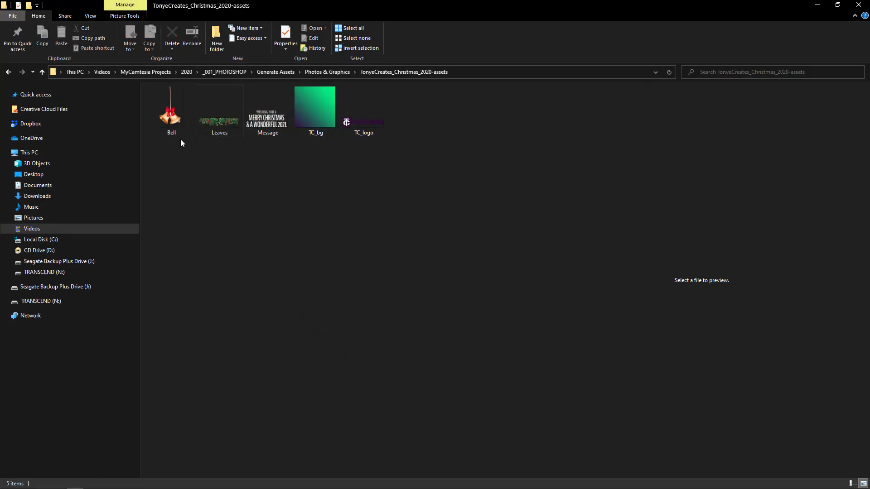
Step: Preview the exported Bell and TC_bg images in the assets folder
{"action": "left_click", "coordinate": [171, 108]}
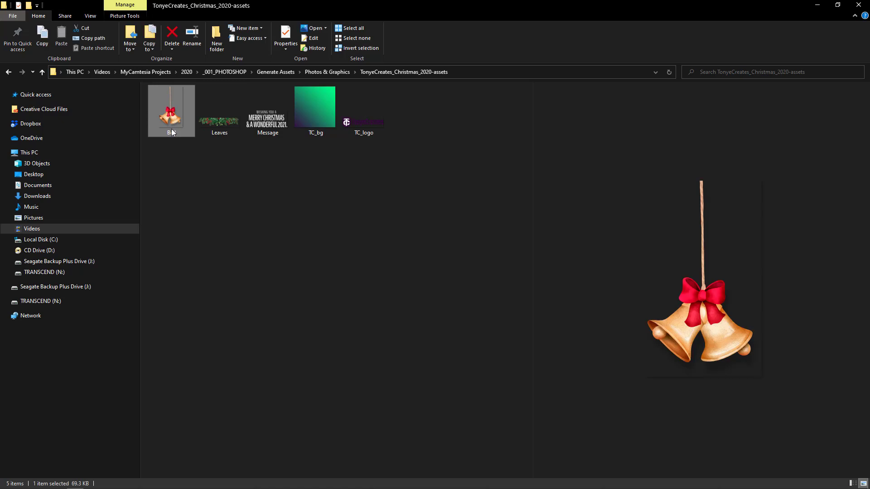
{"action": "mouse_move", "coordinate": [229, 131]}
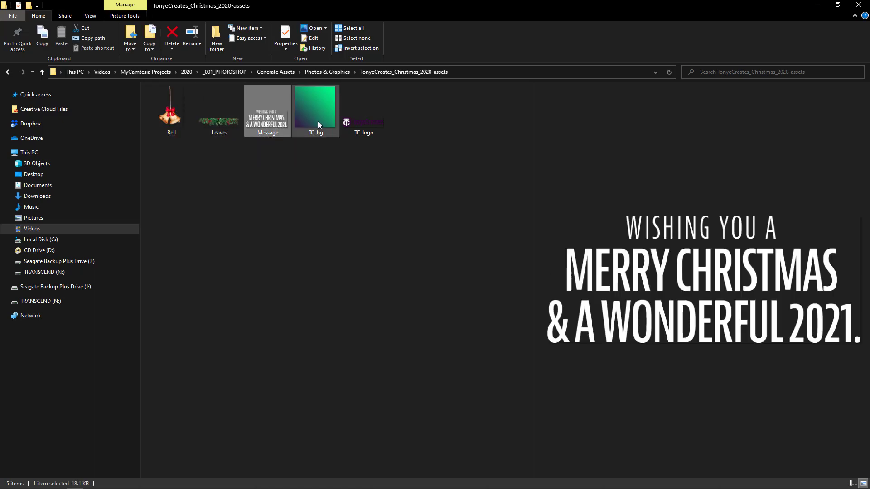
{"action": "left_click", "coordinate": [363, 108]}
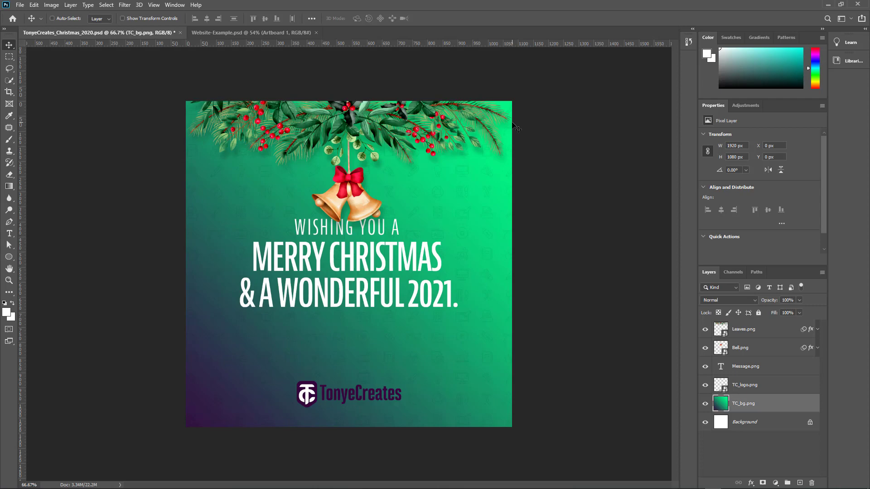
{"action": "mouse_move", "coordinate": [278, 42]}
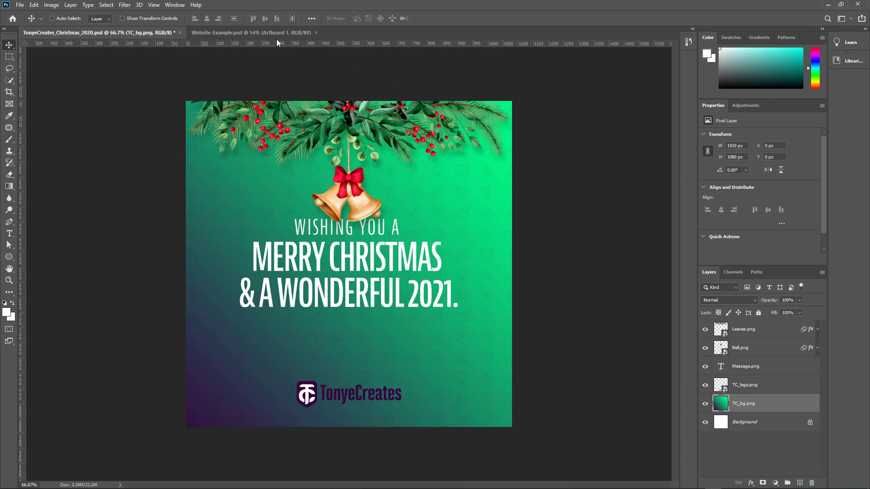
{"action": "mouse_move", "coordinate": [253, 33]}
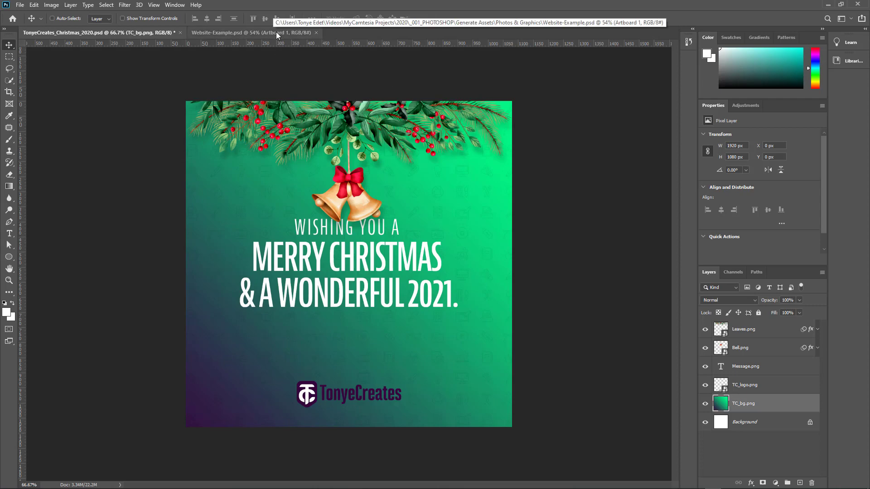
Step: Switch to the Website-Example document and inspect the Logo and Hero groups, toggling the hero's gradient map tint
{"action": "left_click", "coordinate": [253, 32]}
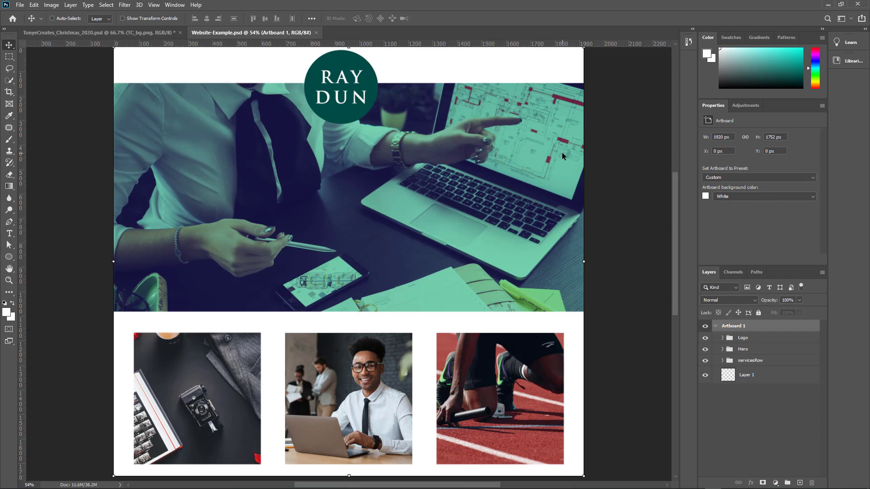
{"action": "mouse_move", "coordinate": [657, 258]}
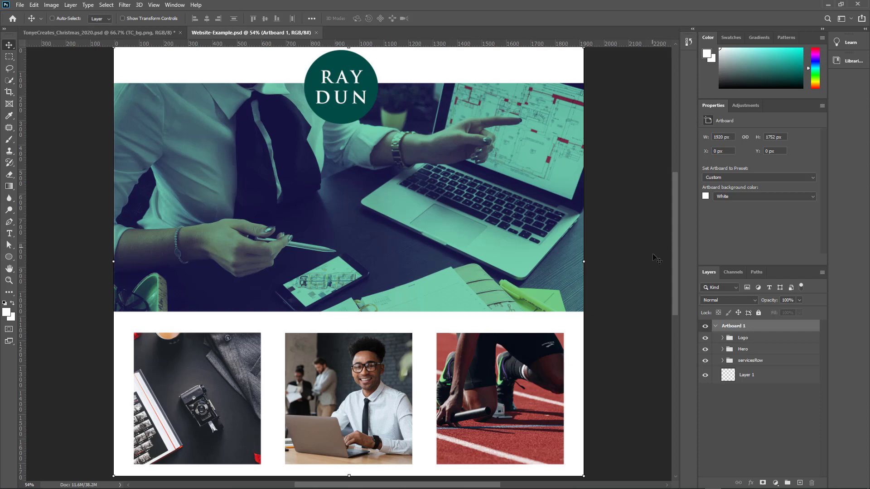
{"action": "mouse_move", "coordinate": [347, 88]}
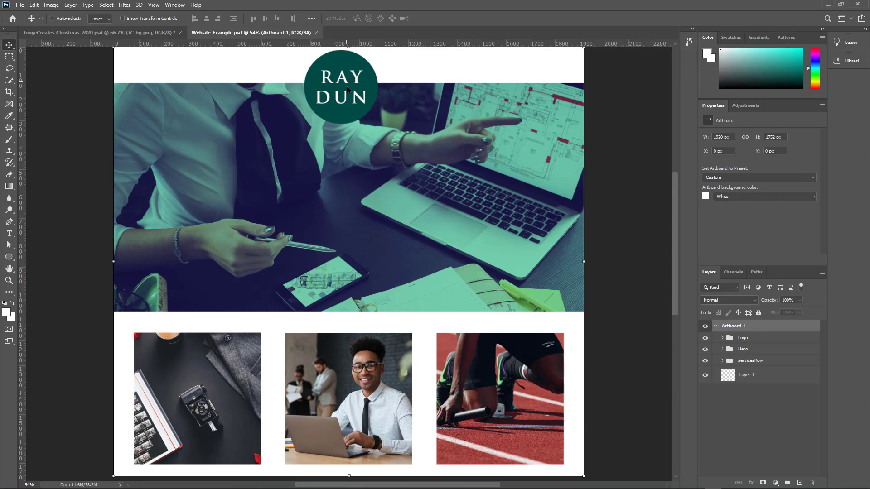
{"action": "mouse_move", "coordinate": [90, 229]}
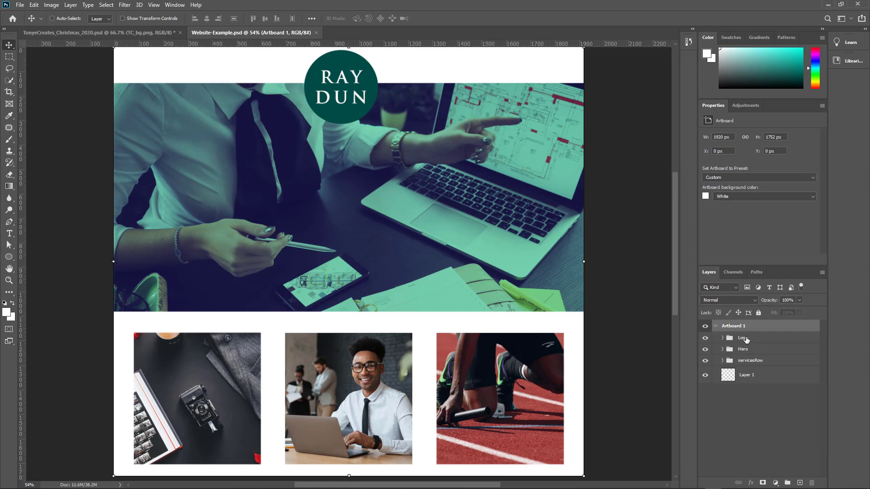
{"action": "left_click", "coordinate": [723, 338]}
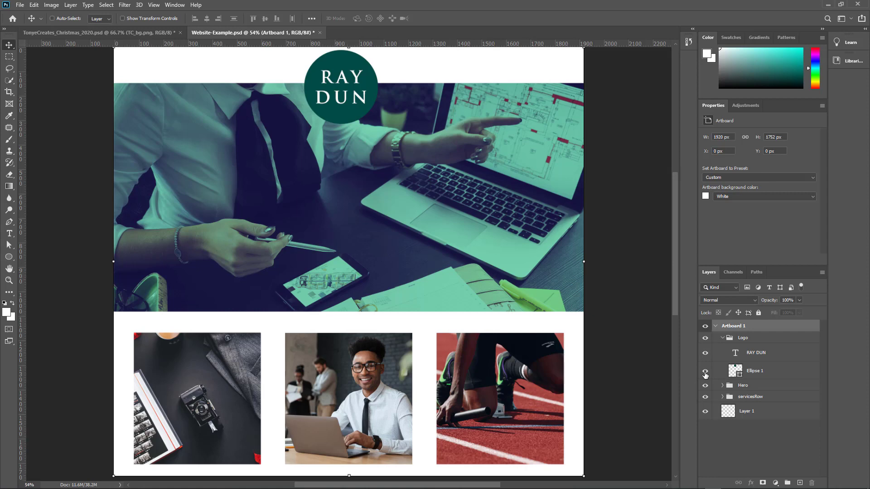
{"action": "left_click", "coordinate": [723, 338]}
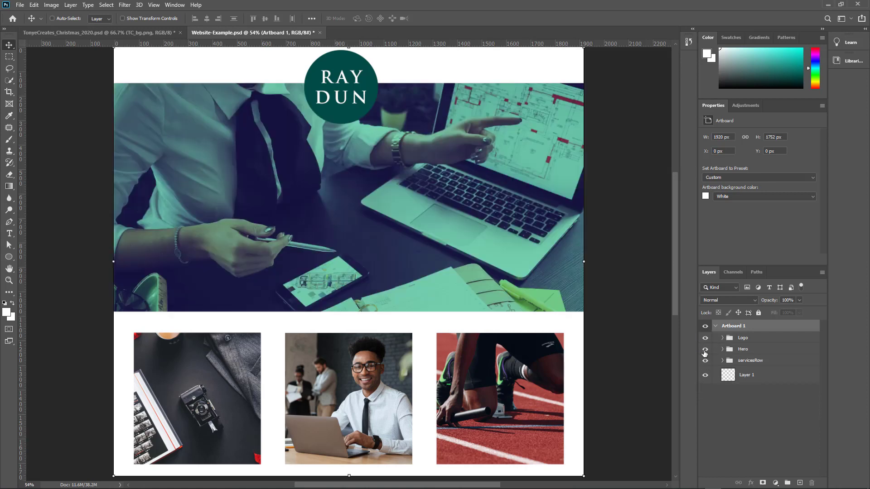
{"action": "left_click", "coordinate": [723, 349]}
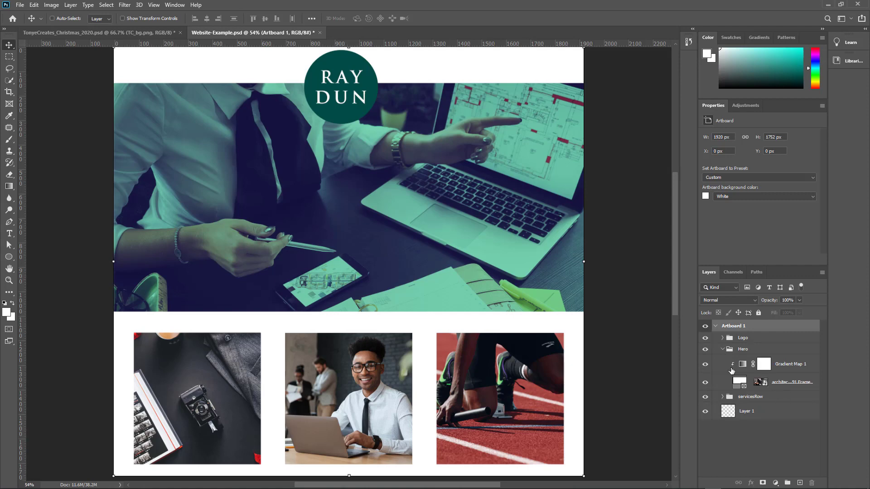
{"action": "left_click", "coordinate": [705, 365]}
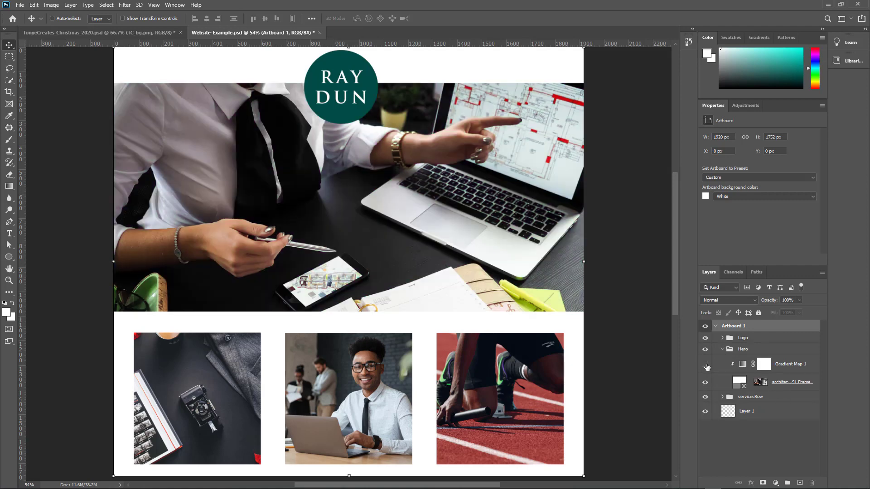
{"action": "left_click", "coordinate": [705, 366]}
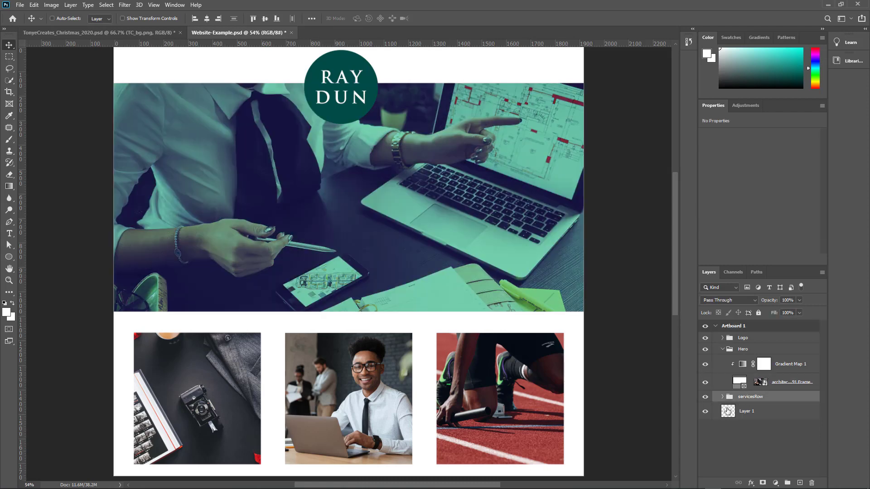
Step: Collapse the servicesRow and Hero groups and select the Logo group
{"action": "left_click", "coordinate": [722, 397]}
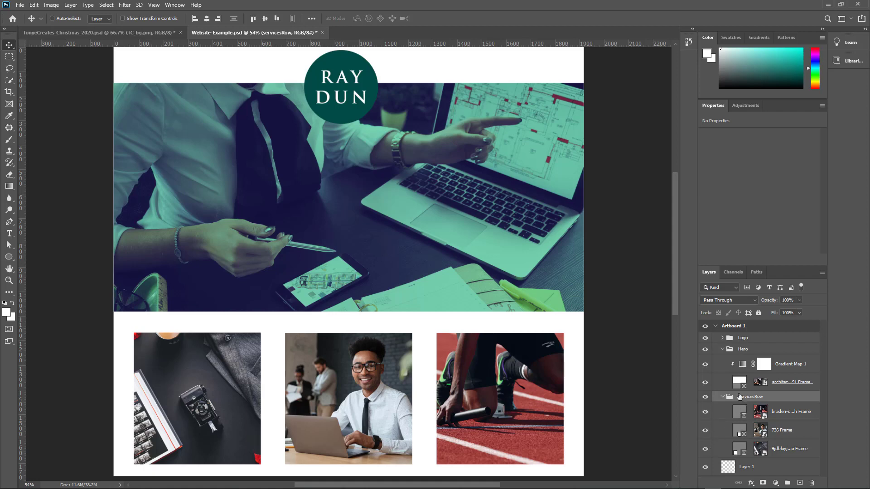
{"action": "left_click", "coordinate": [723, 397]}
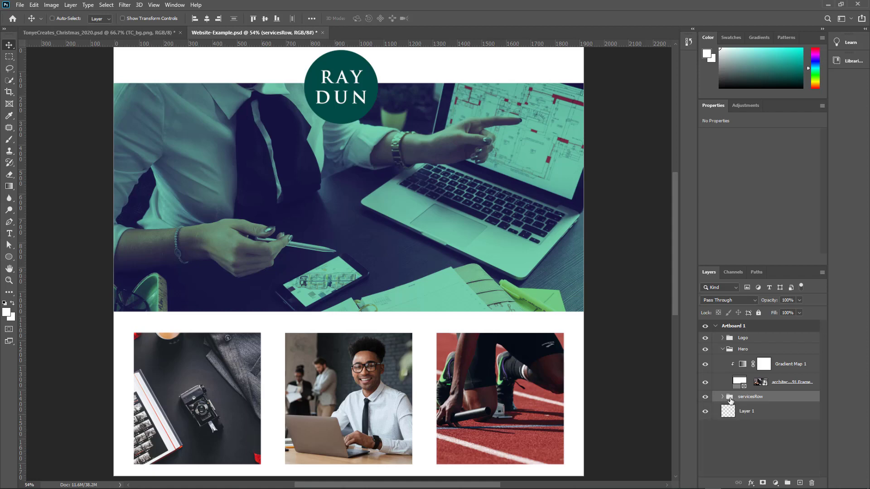
{"action": "left_click", "coordinate": [722, 349]}
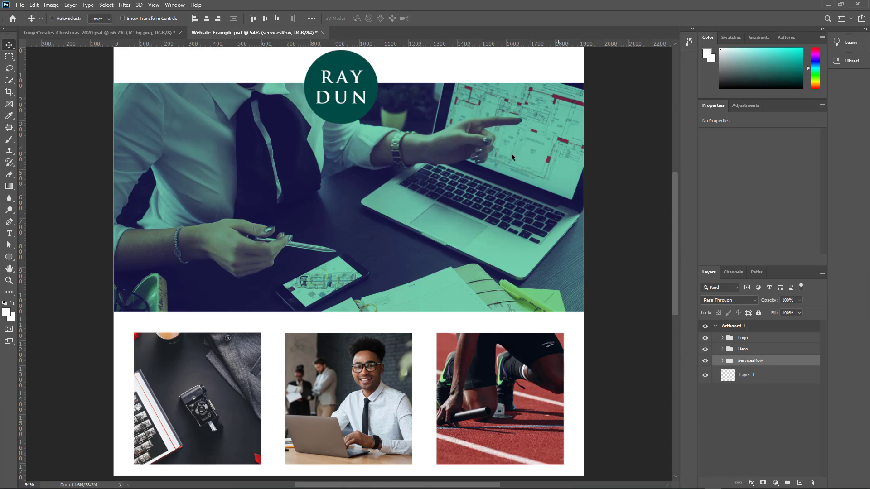
{"action": "mouse_move", "coordinate": [742, 340]}
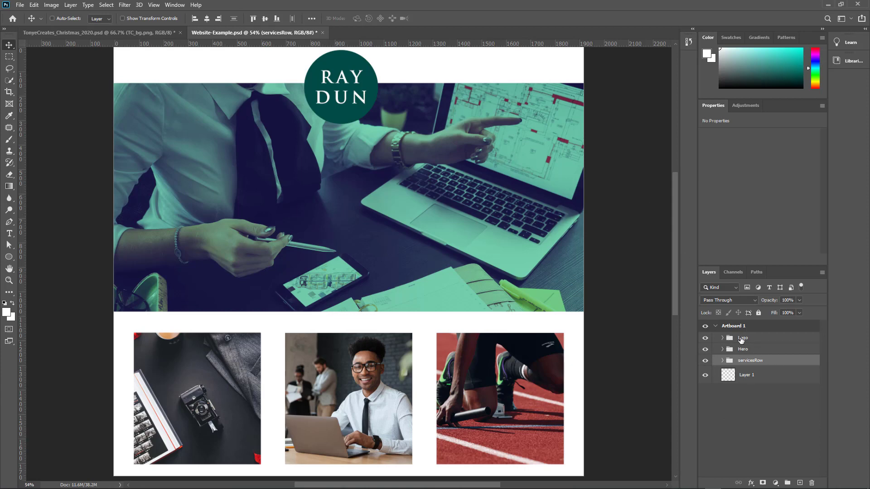
{"action": "mouse_move", "coordinate": [724, 339]}
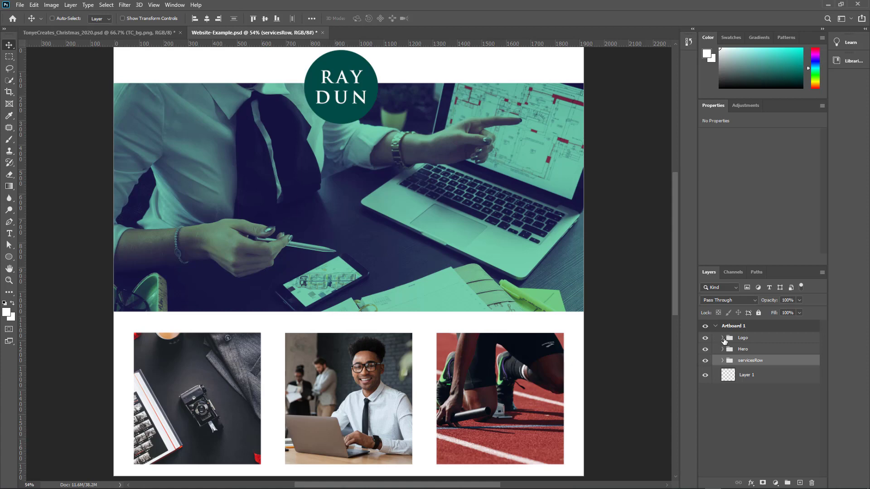
{"action": "left_click", "coordinate": [722, 338]}
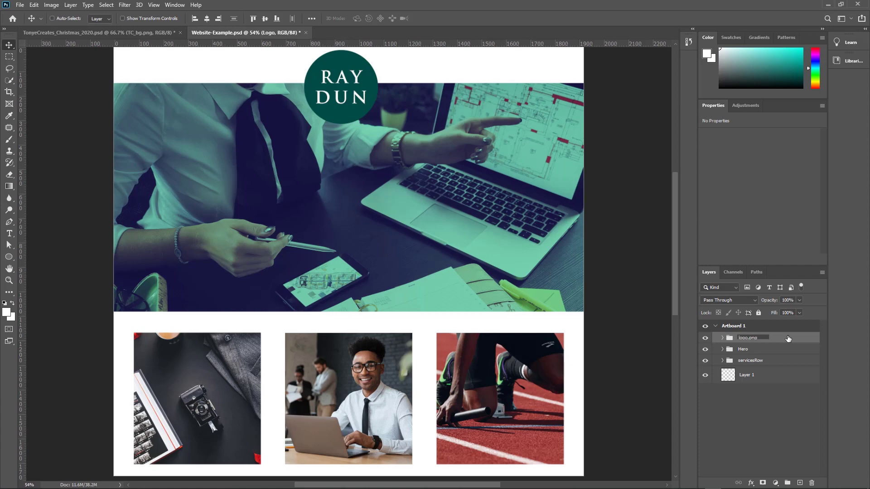
Step: Rename the Logo group to raydun-logo.png and enable File > Generate > Image Assets
{"action": "double_click", "coordinate": [748, 338]}
{"action": "type", "text": "raydun-"}
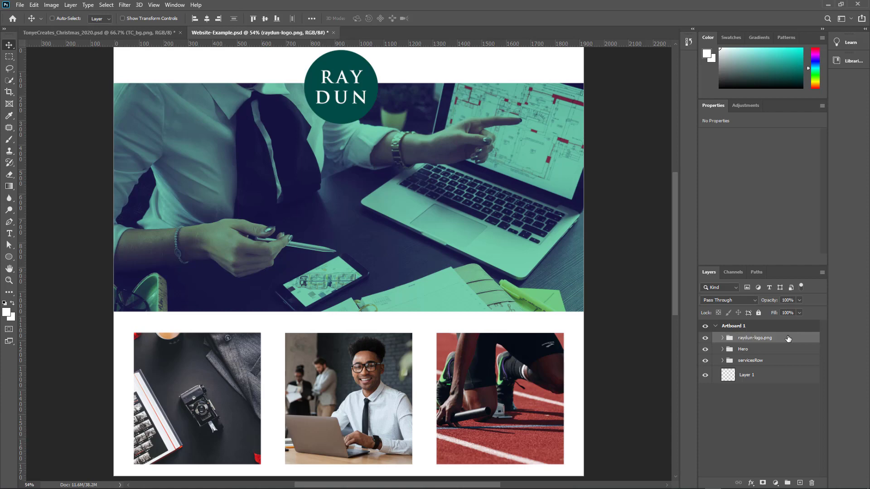
{"action": "left_click", "coordinate": [33, 6]}
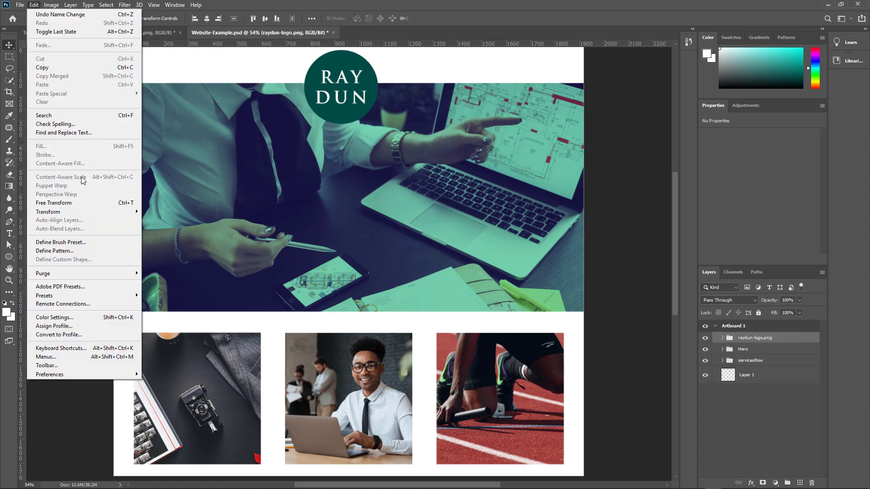
{"action": "left_click", "coordinate": [19, 5]}
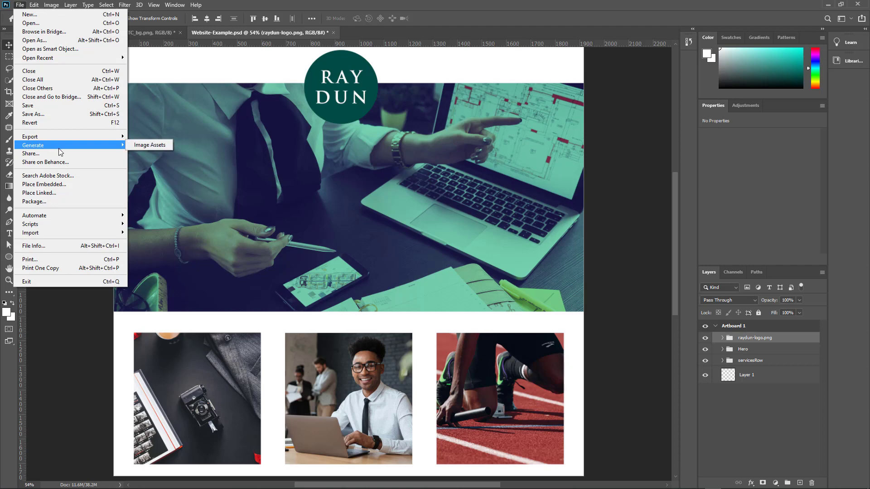
{"action": "mouse_move", "coordinate": [70, 150]}
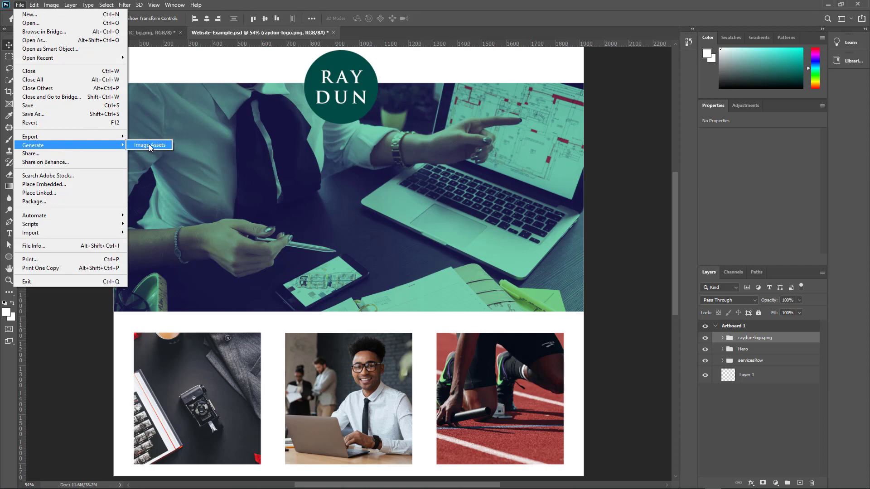
{"action": "left_click", "coordinate": [150, 145]}
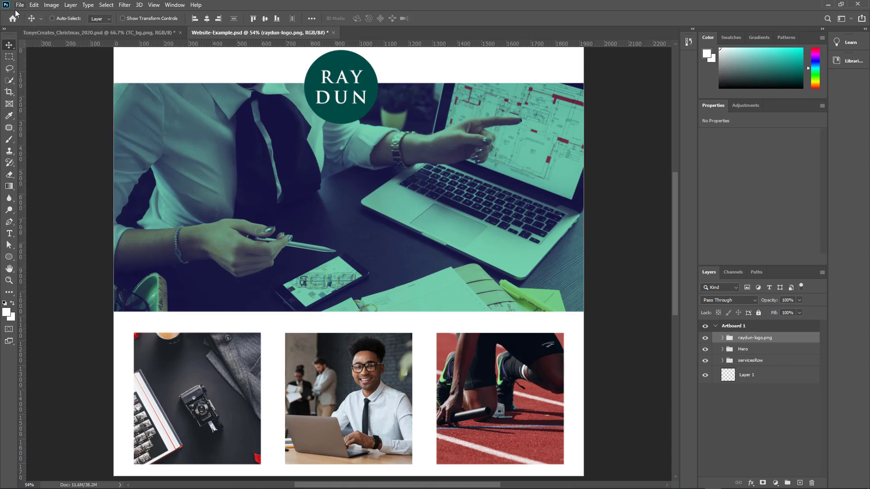
{"action": "left_click", "coordinate": [19, 4]}
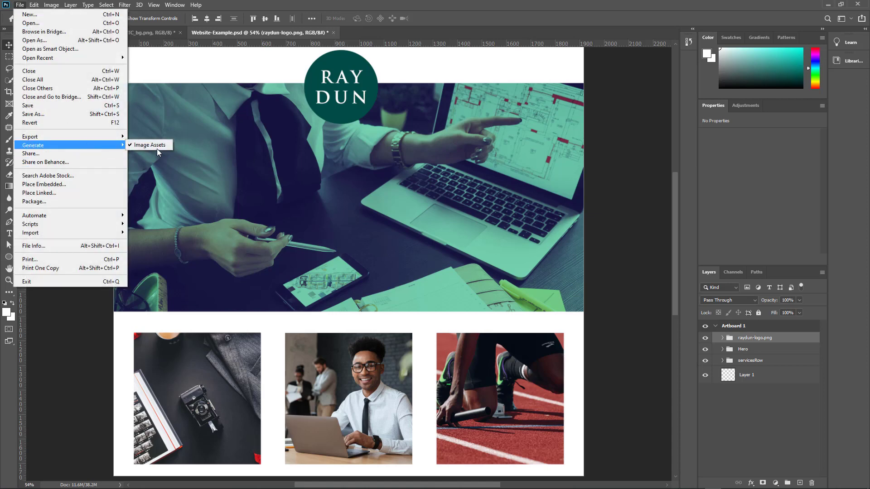
{"action": "left_click", "coordinate": [150, 145]}
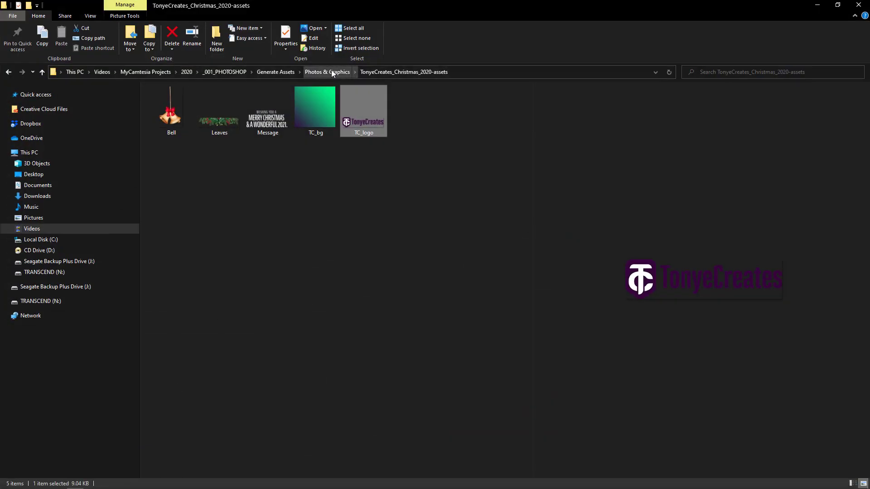
Step: Open Website-Example-assets under Photos & Graphics and preview the raydun-logo image
{"action": "left_click", "coordinate": [327, 72]}
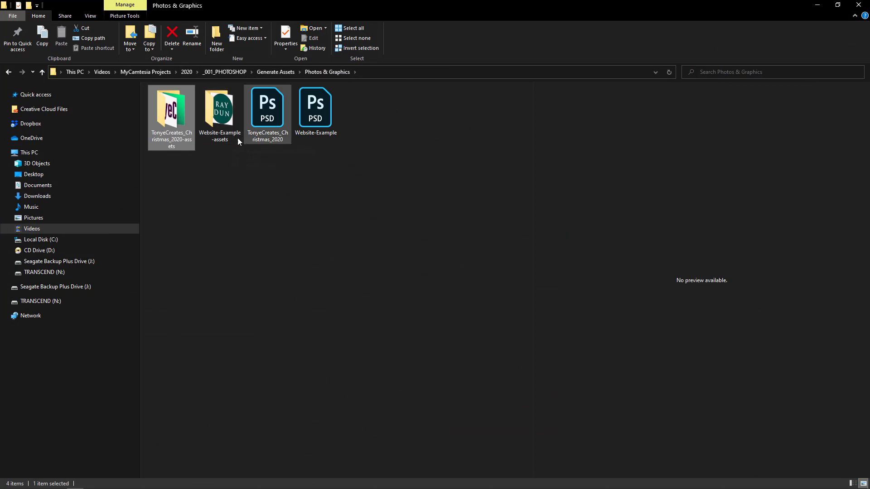
{"action": "double_click", "coordinate": [219, 108]}
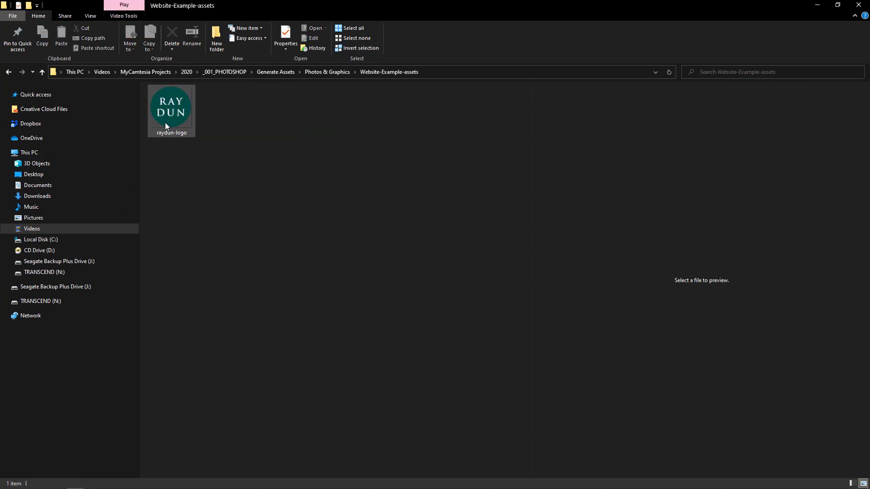
{"action": "left_click", "coordinate": [172, 109]}
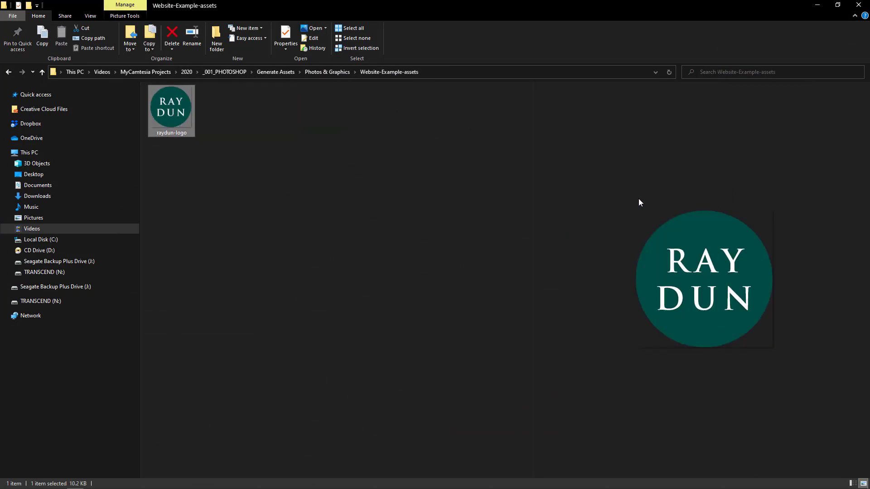
{"action": "mouse_move", "coordinate": [803, 10]}
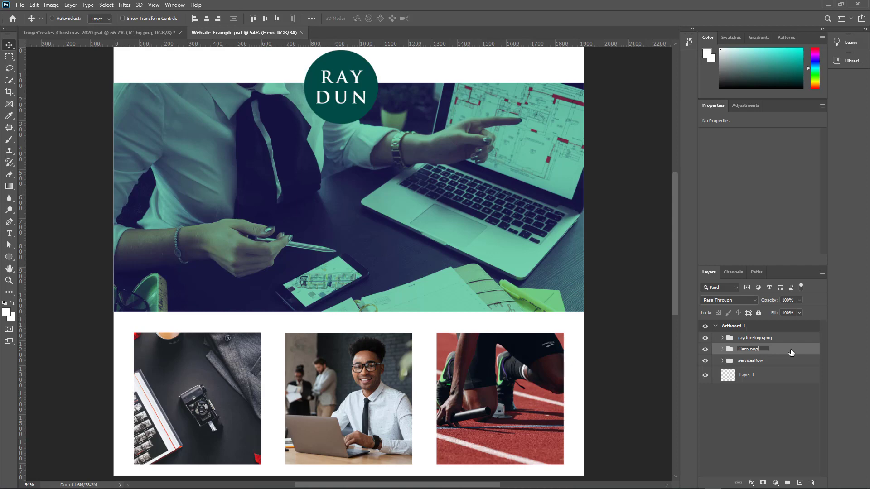
Step: Rename Hero to Hero.png and the servicesRow photo frames to runner.jpg, youngman.jpg and camera.jpg
{"action": "left_click", "coordinate": [750, 360]}
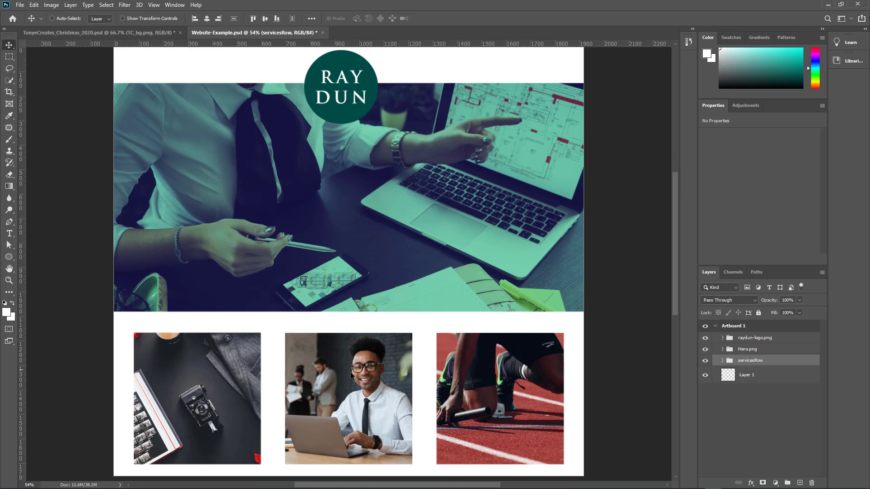
{"action": "left_click", "coordinate": [723, 361]}
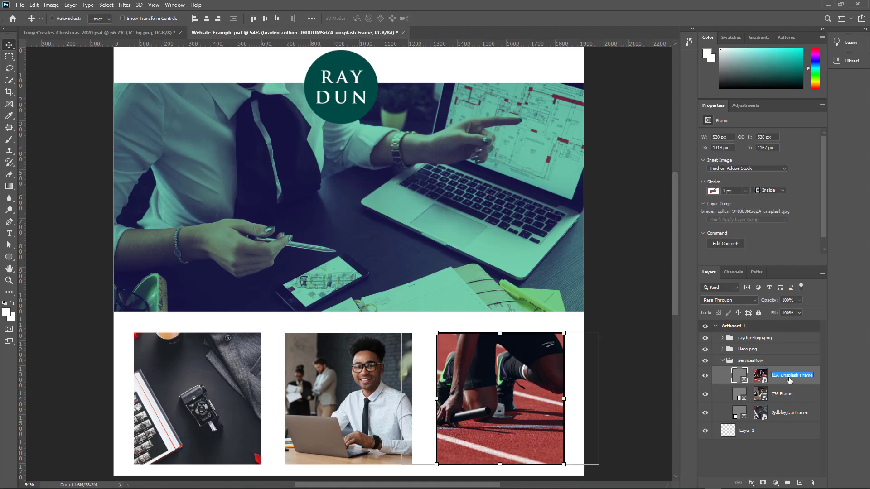
{"action": "type", "text": "runner.jpg"}
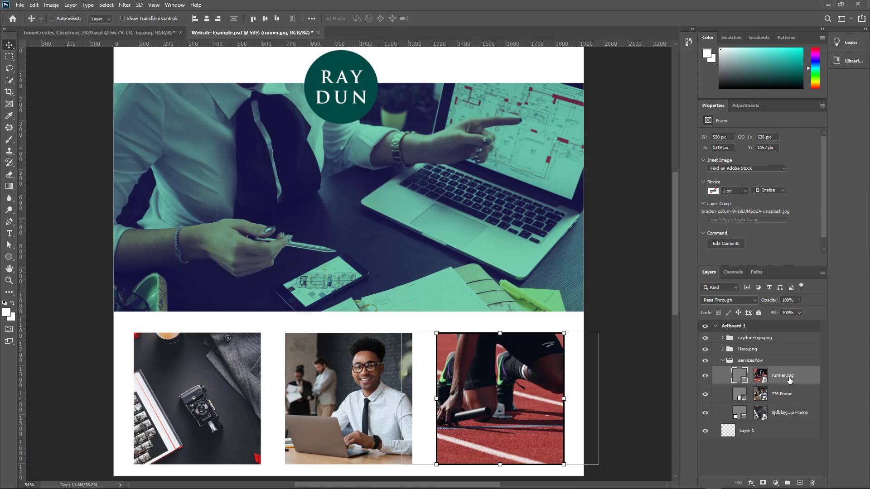
{"action": "left_click", "coordinate": [783, 394]}
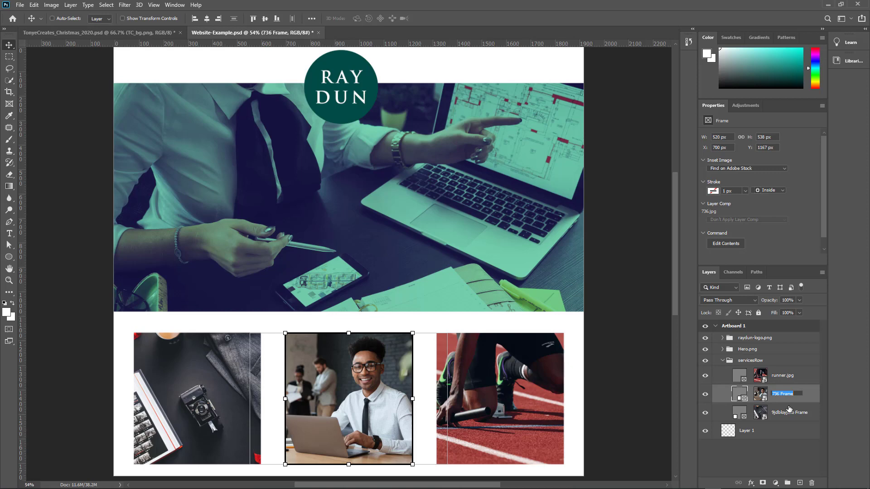
{"action": "type", "text": "vound"}
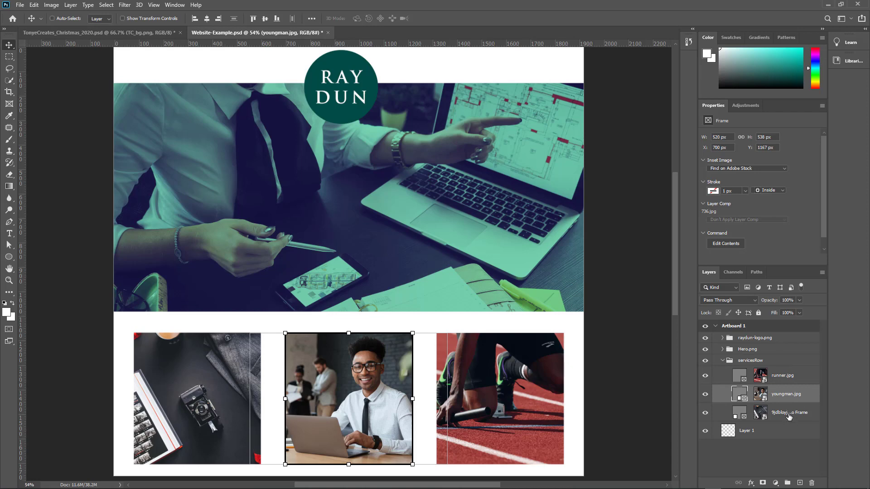
{"action": "double_click", "coordinate": [790, 412]}
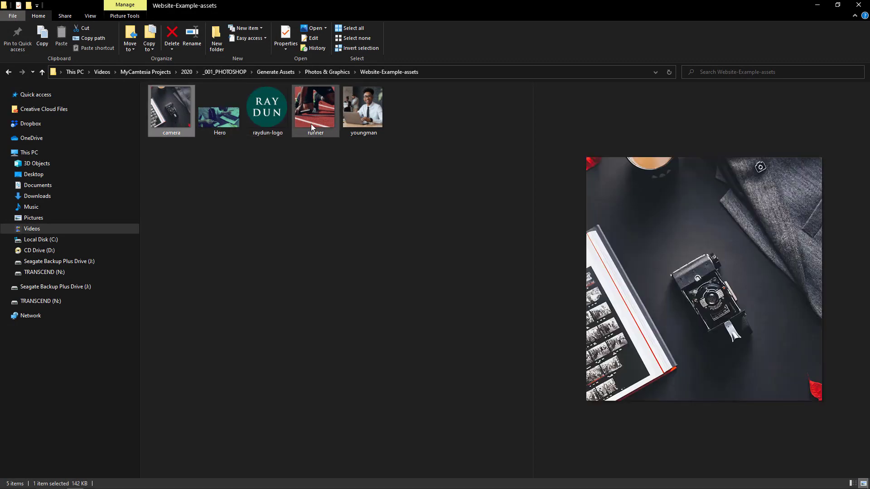
Step: Preview the generated runner, youngman and Hero images, then head back toward the website design
{"action": "left_click", "coordinate": [364, 106]}
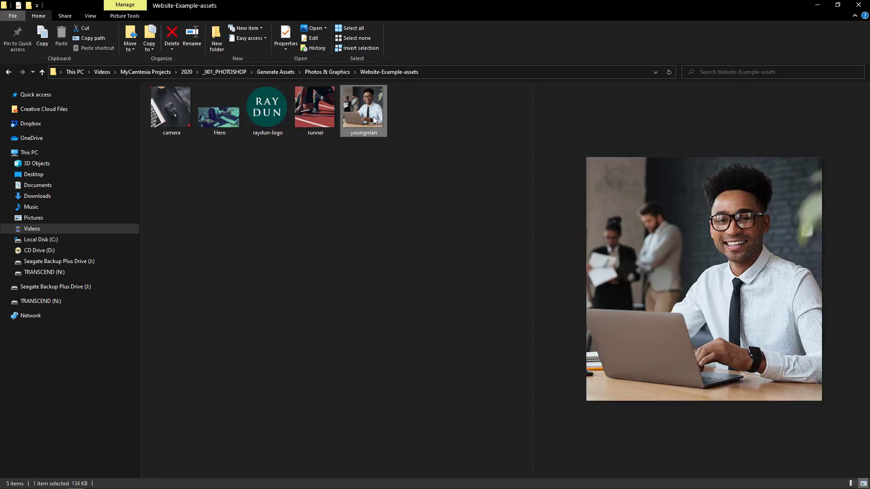
{"action": "left_click", "coordinate": [219, 108]}
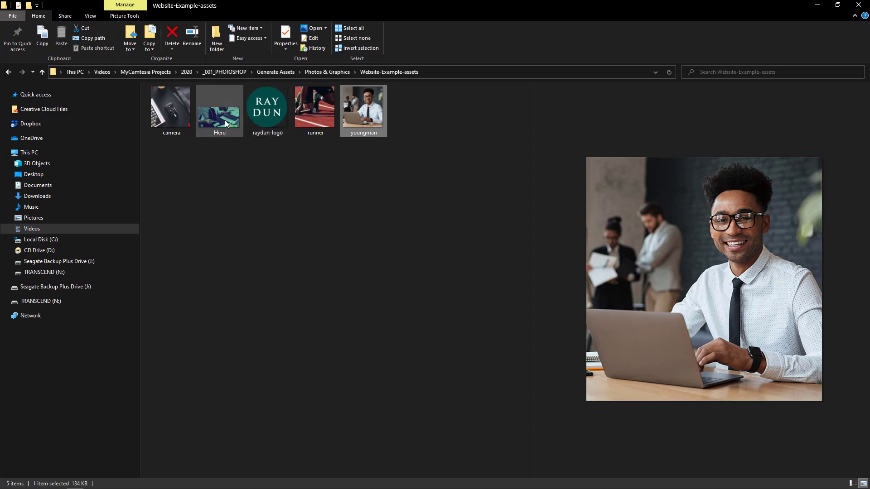
{"action": "left_click", "coordinate": [266, 106]}
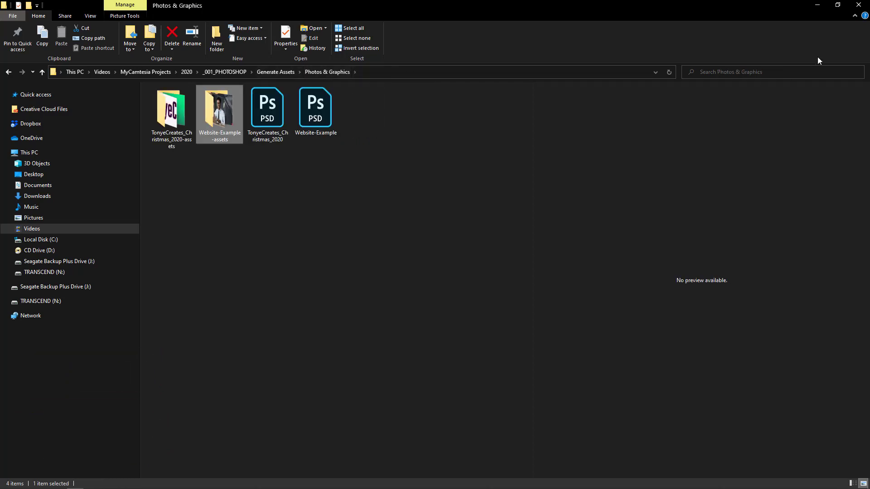
{"action": "double_click", "coordinate": [314, 108]}
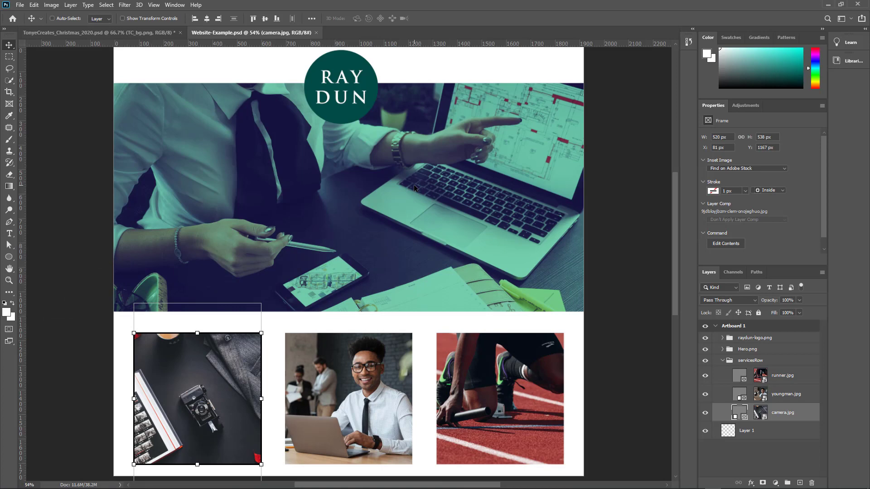